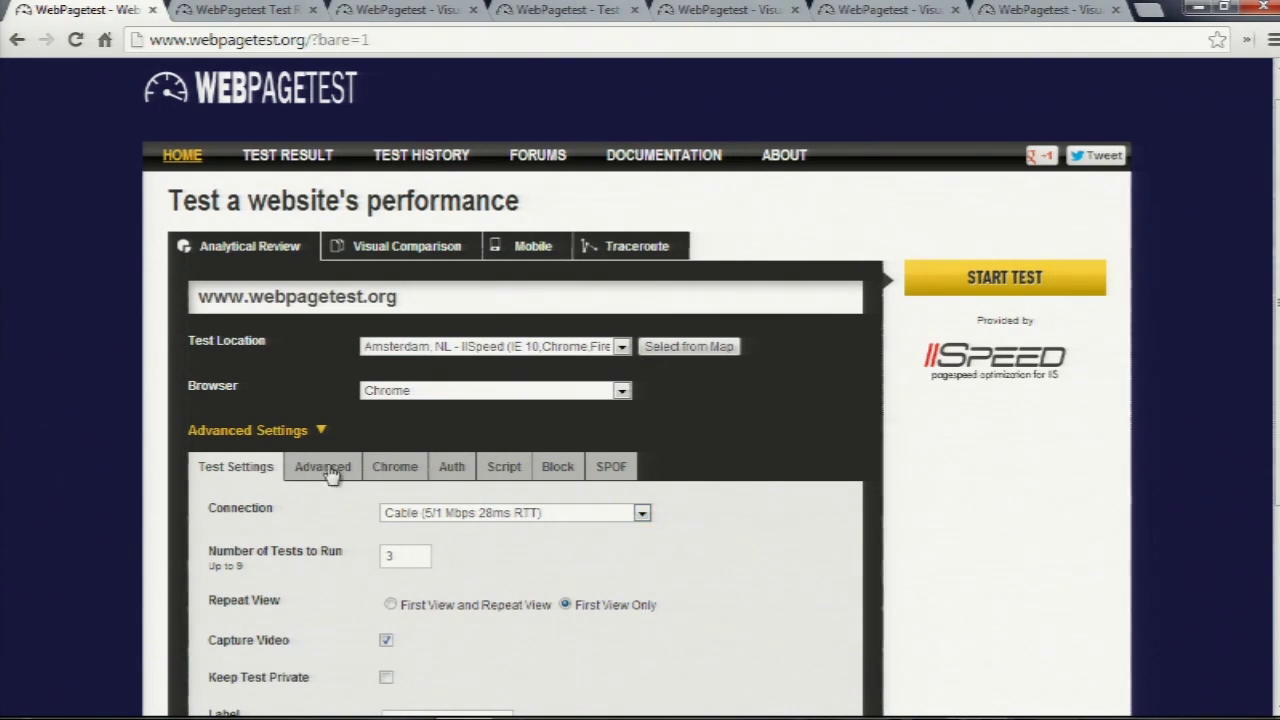
Reopen the advanced test settings and bring up the test scripting options.
{"action": "left_click", "coordinate": [247, 430]}
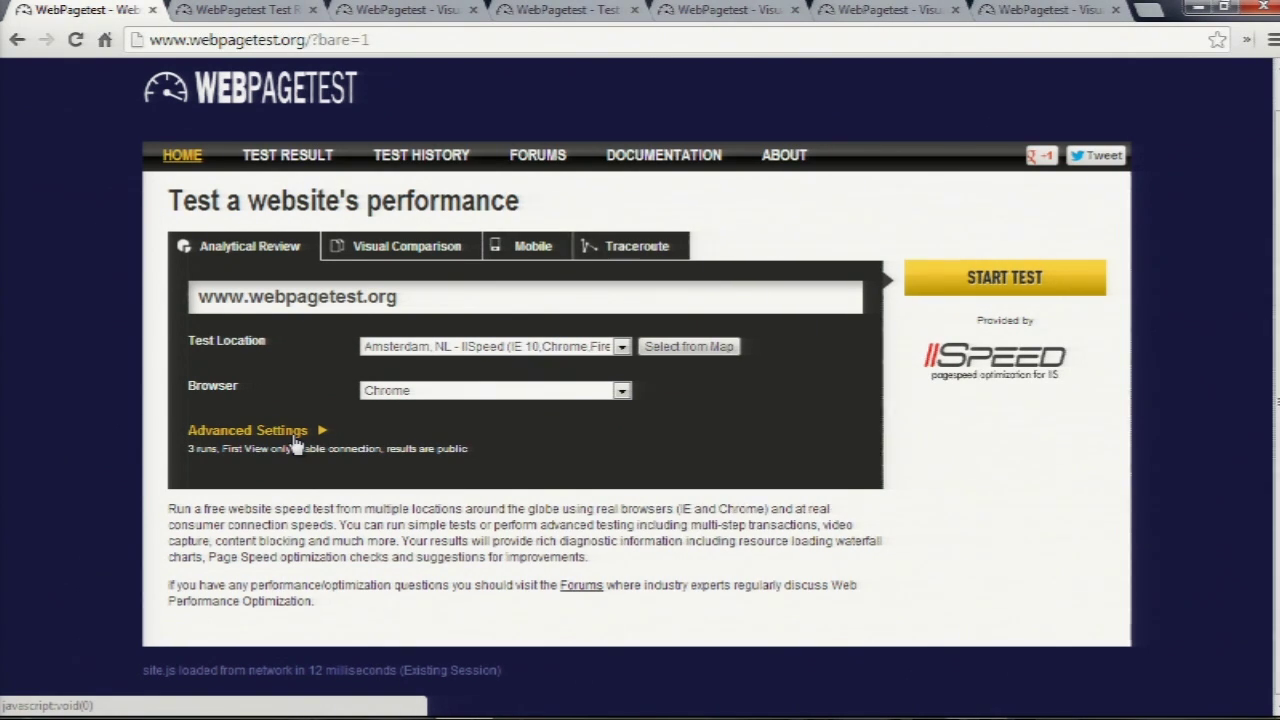
{"action": "left_click", "coordinate": [247, 430]}
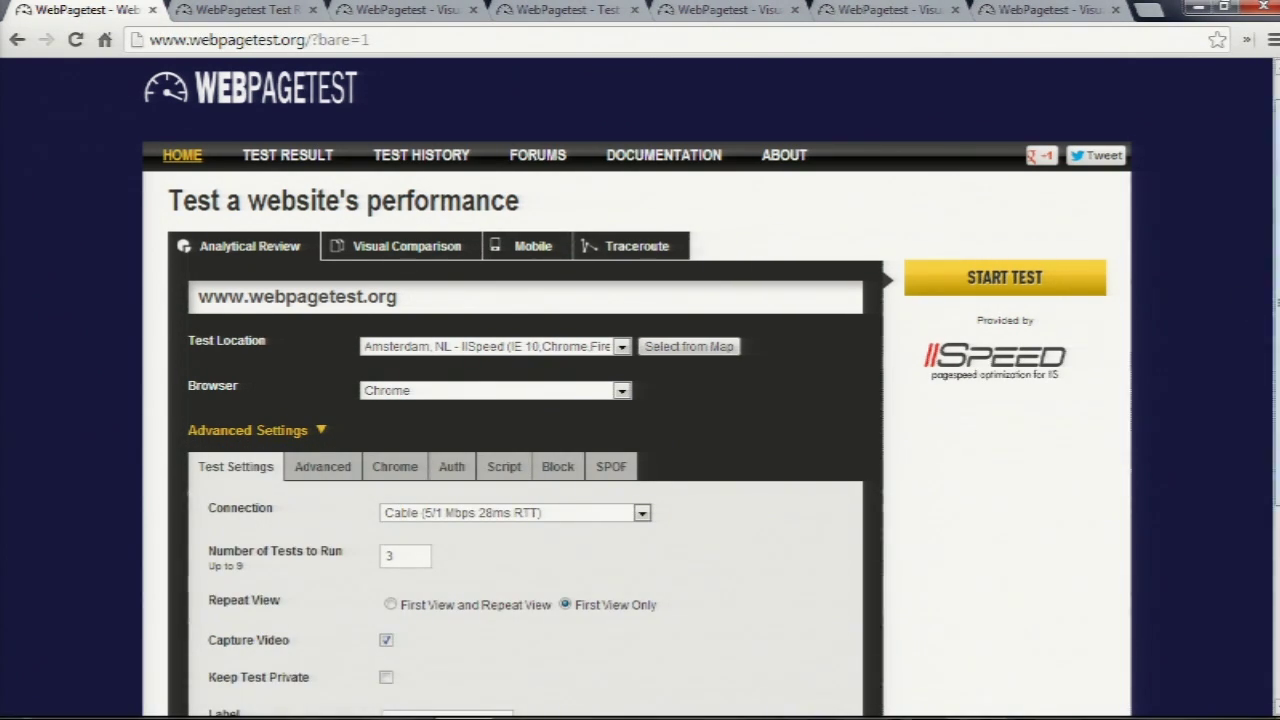
{"action": "scroll", "scroll_direction": "down", "scroll_amount": 3}
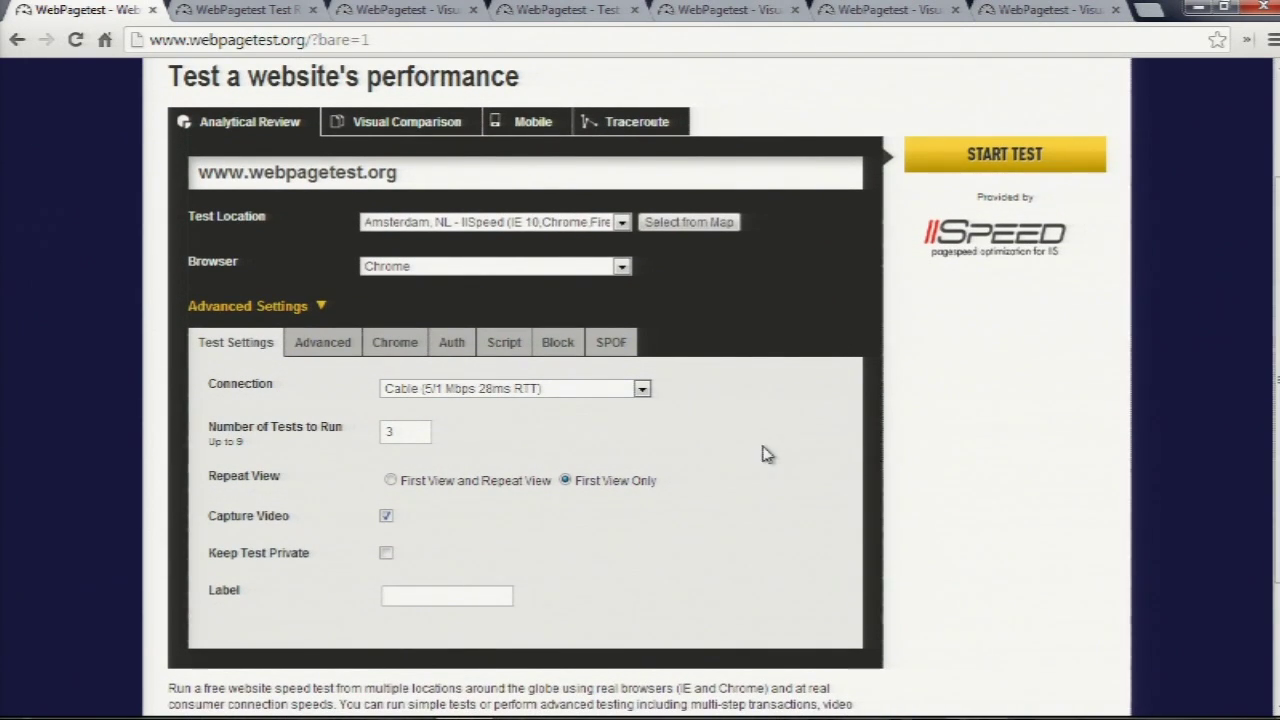
{"action": "left_click", "coordinate": [386, 515]}
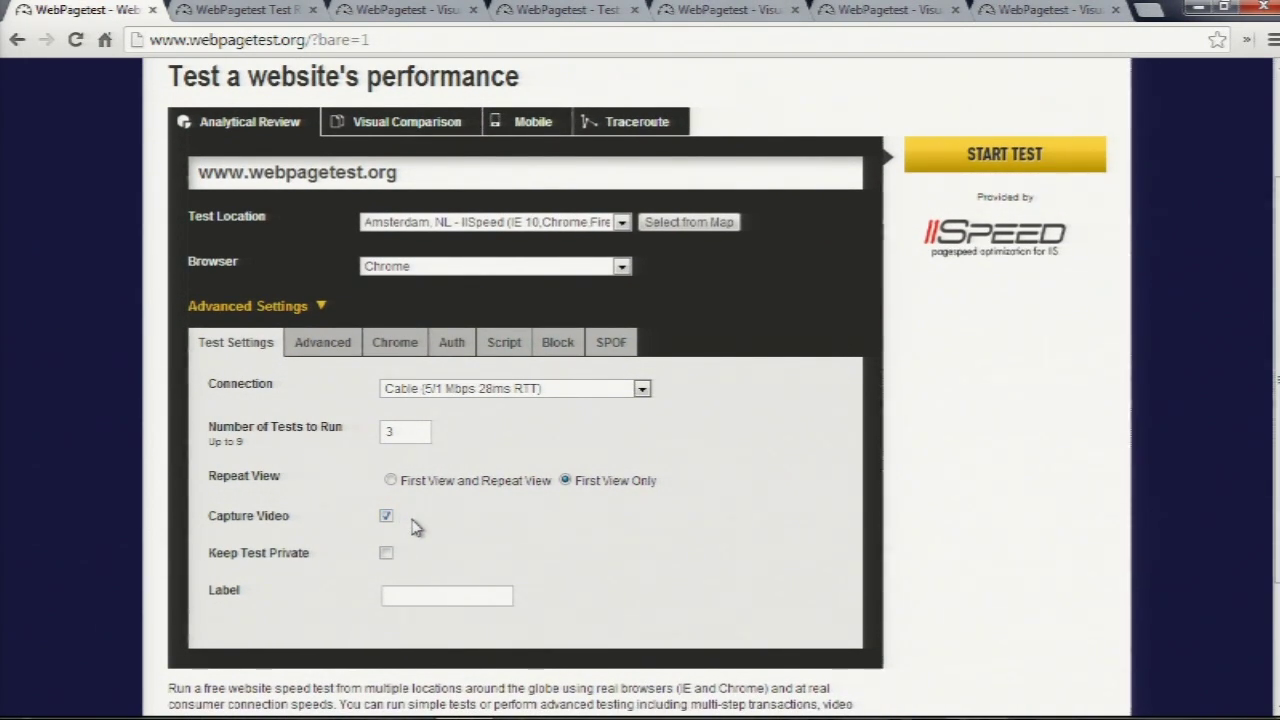
{"action": "mouse_move", "coordinate": [435, 475]}
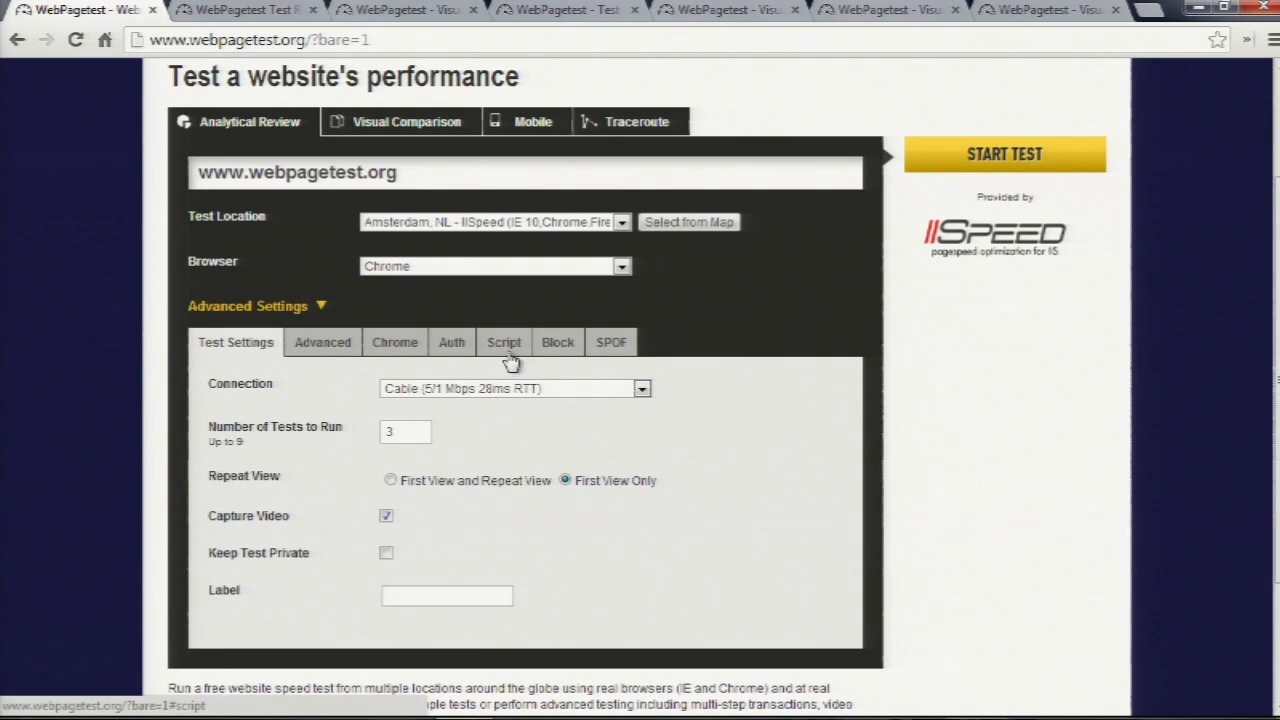
{"action": "left_click", "coordinate": [504, 342]}
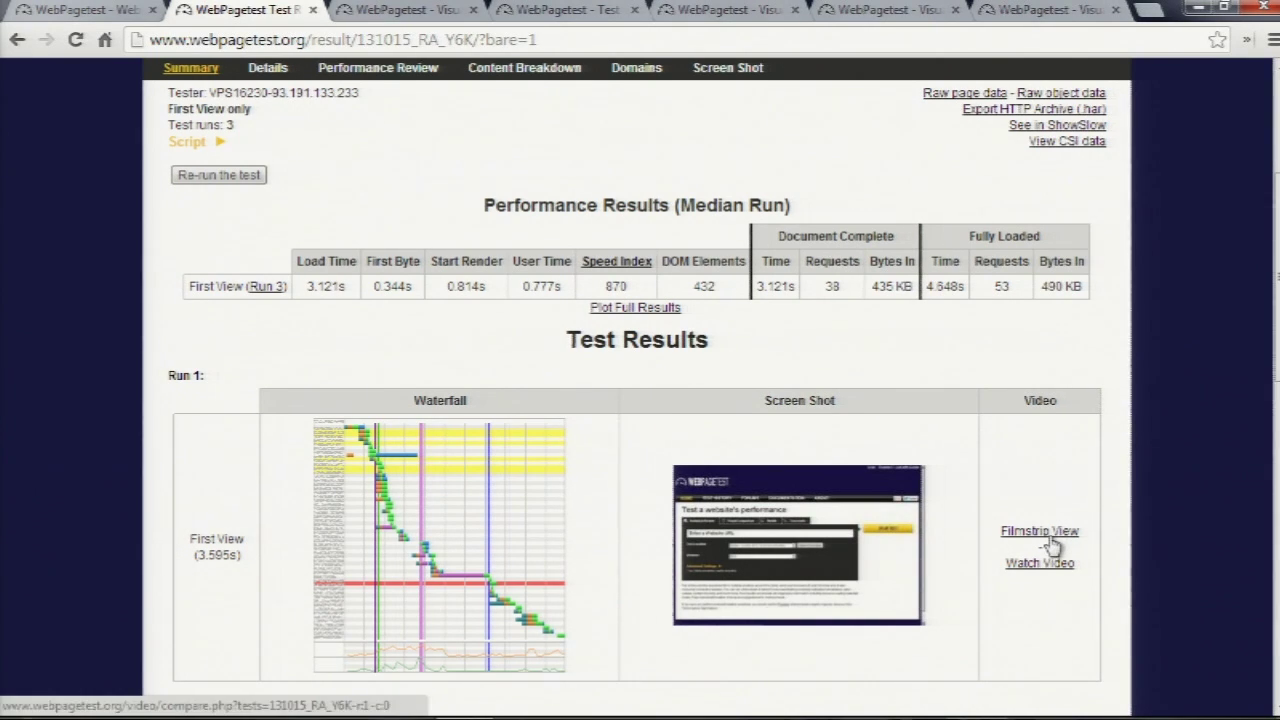
View the No CDN run's filmstrip and scrub frames to 1.3–1.6s at 96% complete.
{"action": "left_click", "coordinate": [1039, 531]}
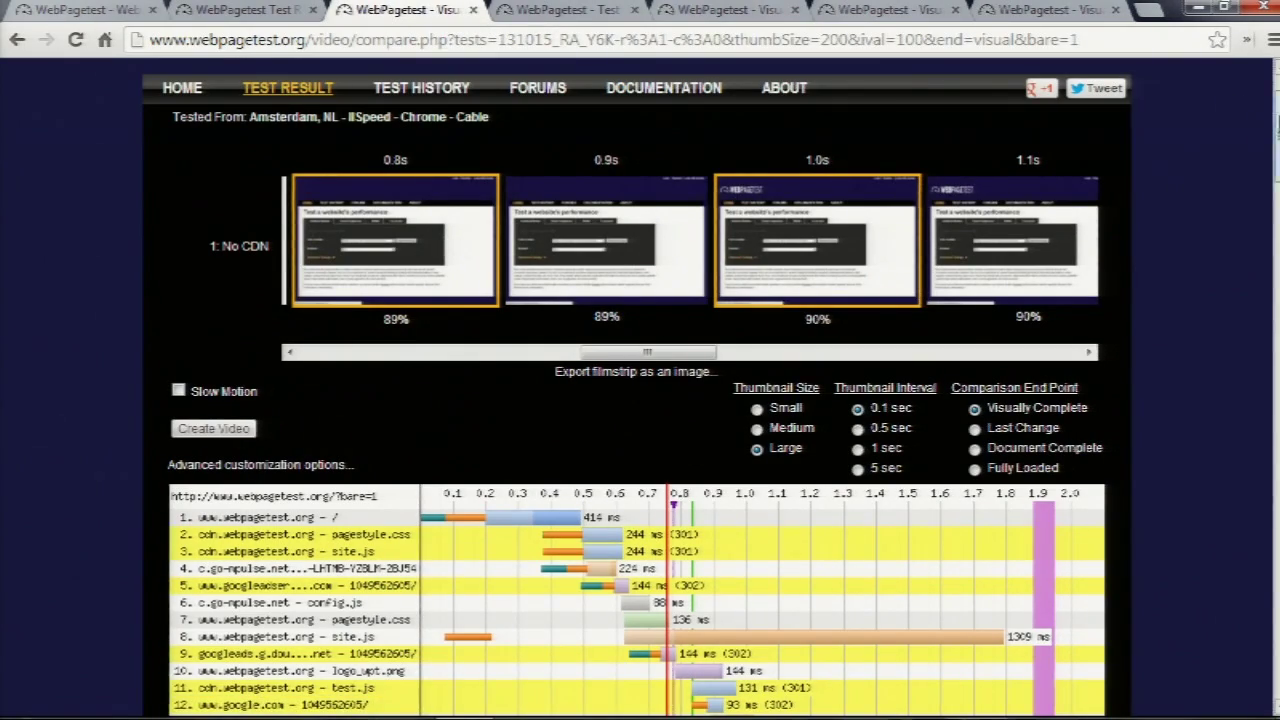
{"action": "scroll", "scroll_direction": "down", "scroll_amount": 3}
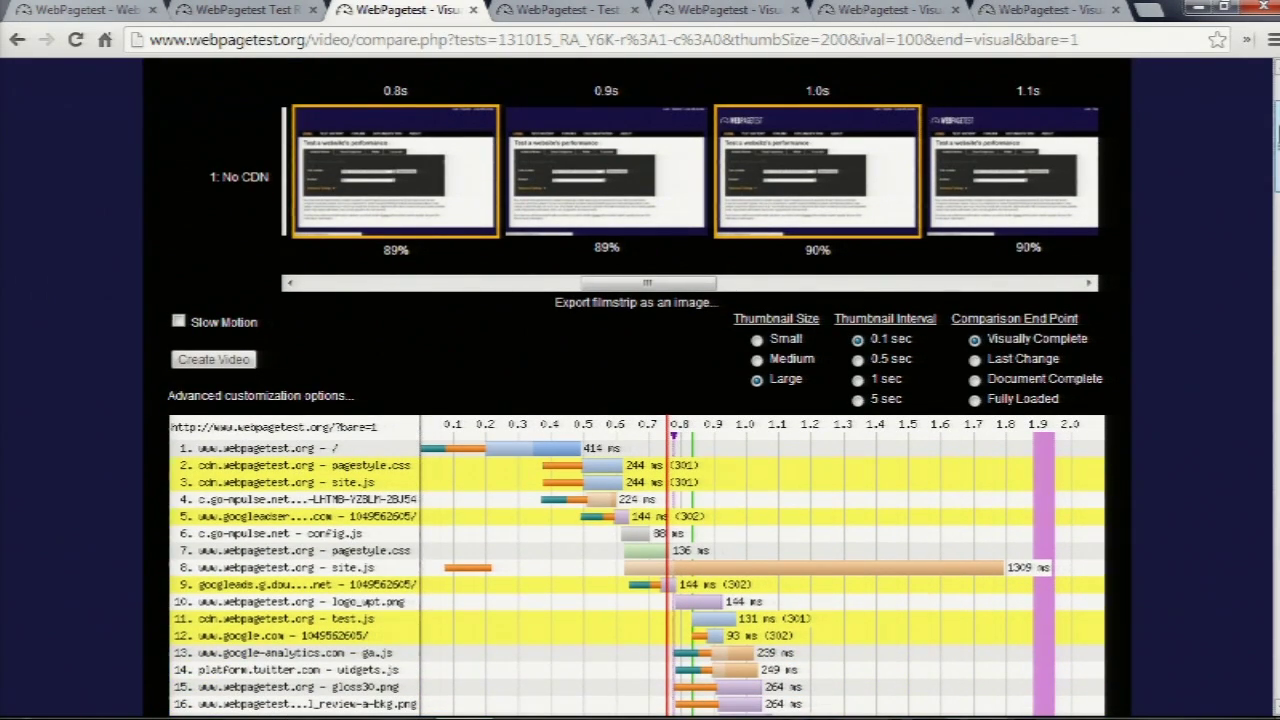
{"action": "mouse_move", "coordinate": [679, 308]}
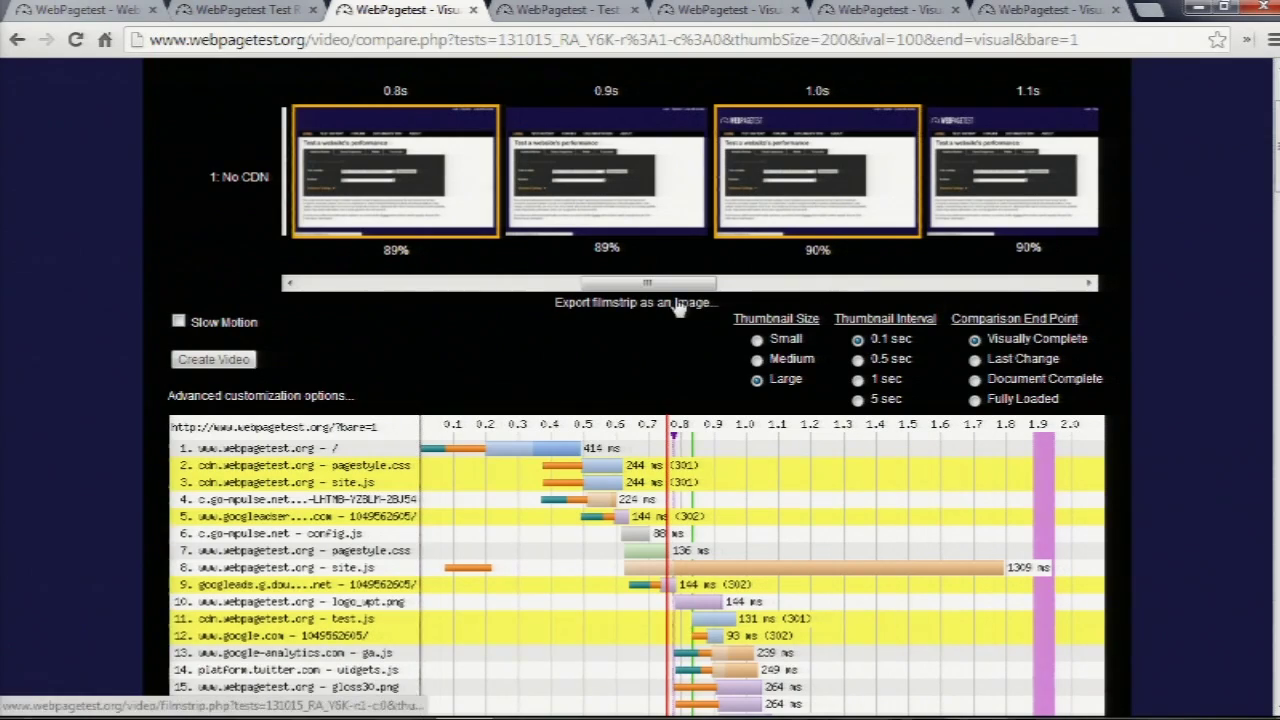
{"action": "left_click_drag", "start_coordinate": [650, 282], "coordinate": [510, 282]}
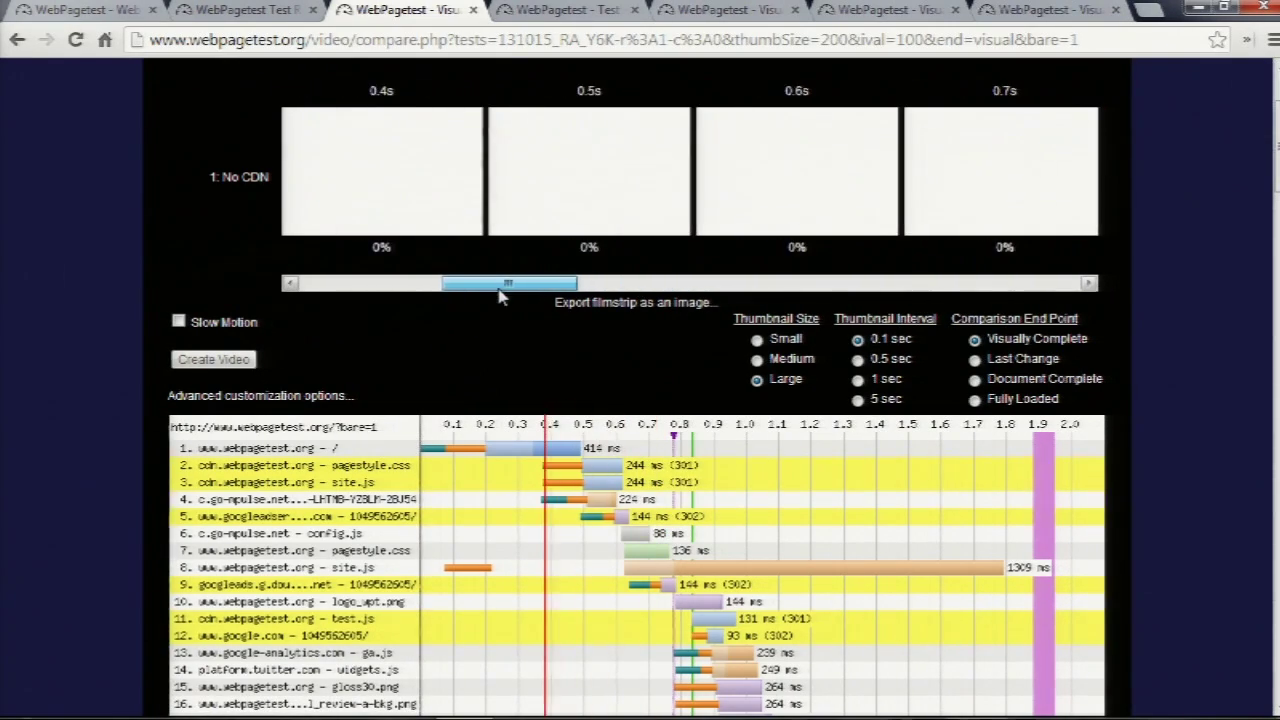
{"action": "left_click_drag", "start_coordinate": [510, 283], "coordinate": [635, 283]}
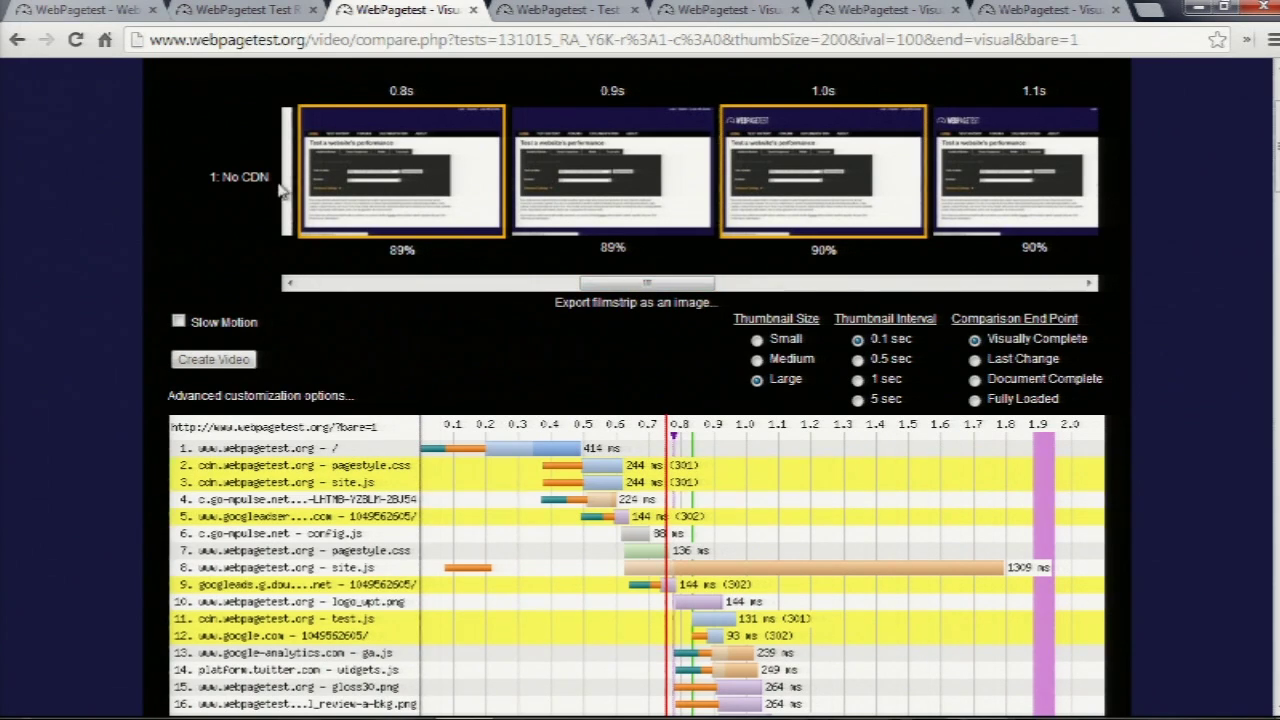
{"action": "mouse_move", "coordinate": [295, 240]}
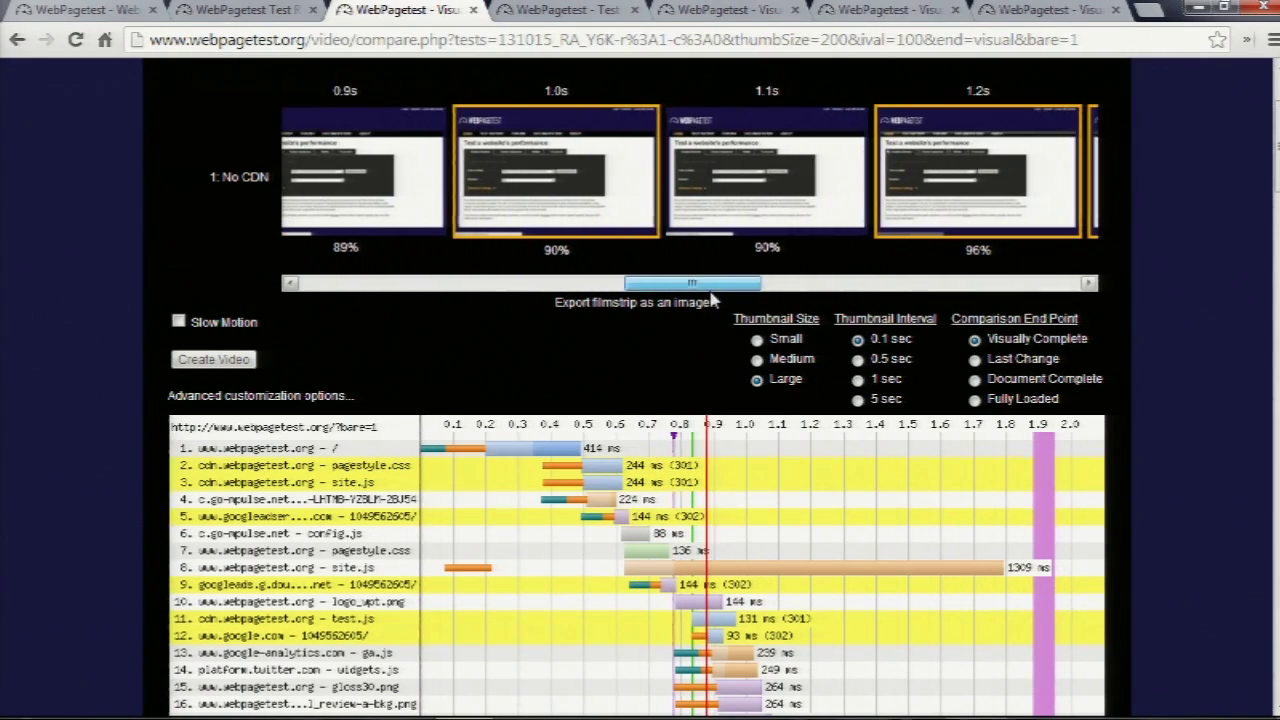
{"action": "left_click_drag", "start_coordinate": [692, 283], "coordinate": [810, 283]}
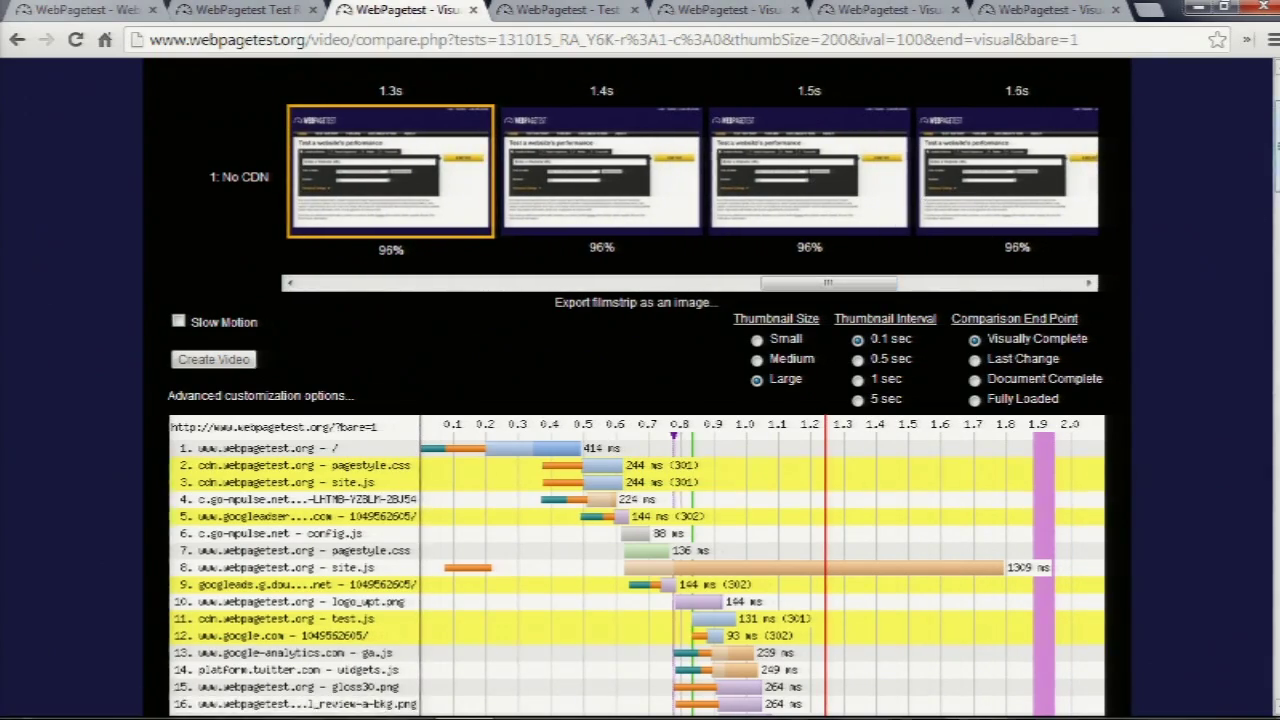
{"action": "scroll", "scroll_direction": "down", "scroll_amount": 3}
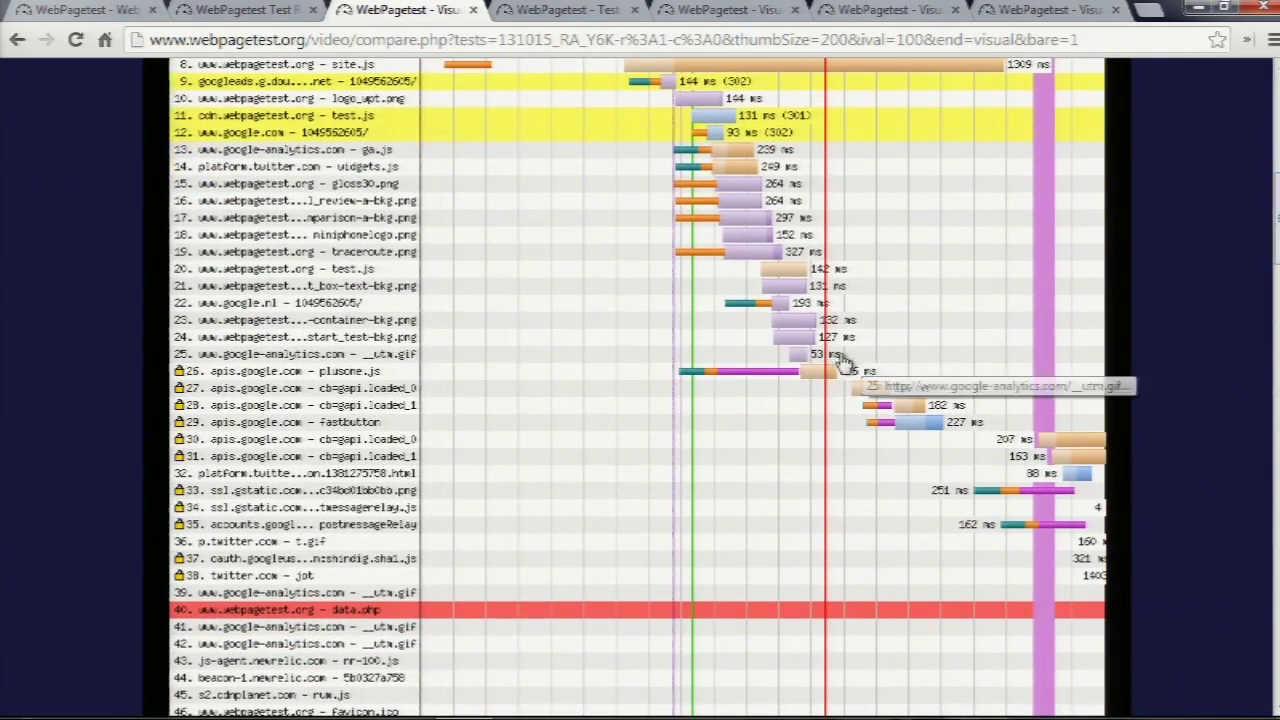
{"action": "mouse_move", "coordinate": [810, 348]}
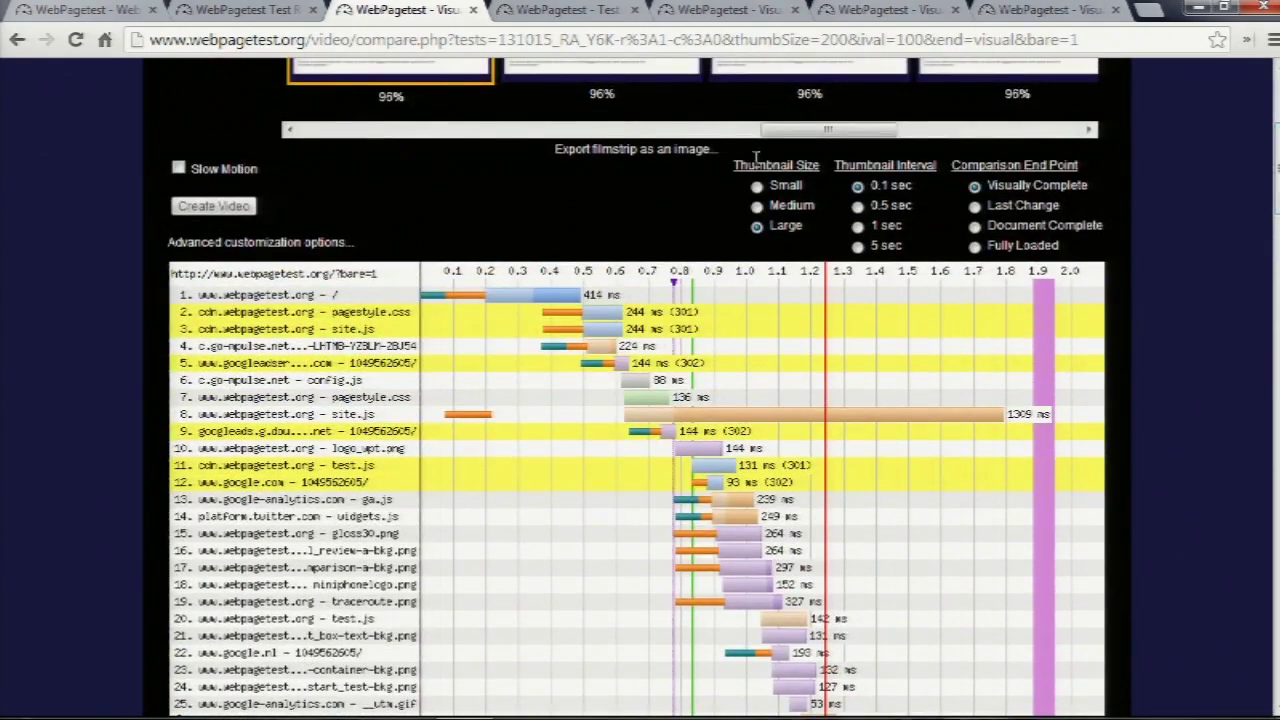
{"action": "mouse_move", "coordinate": [635, 335]}
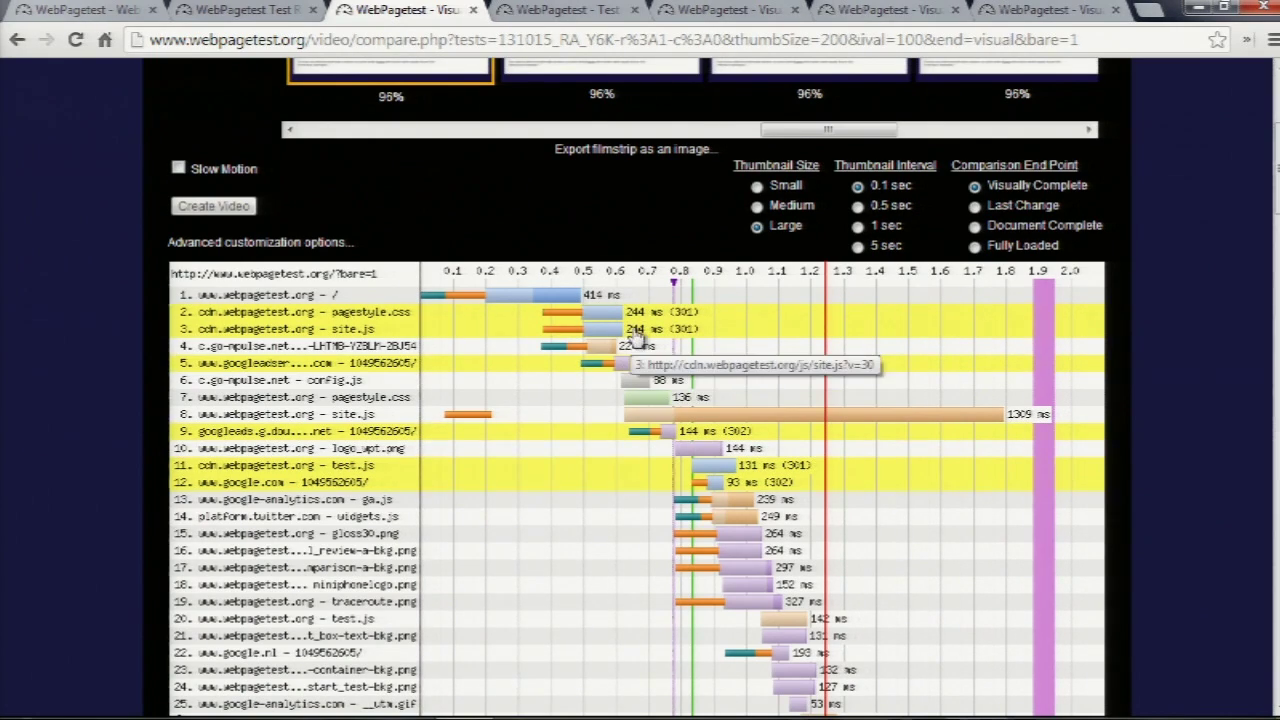
{"action": "mouse_move", "coordinate": [650, 375]}
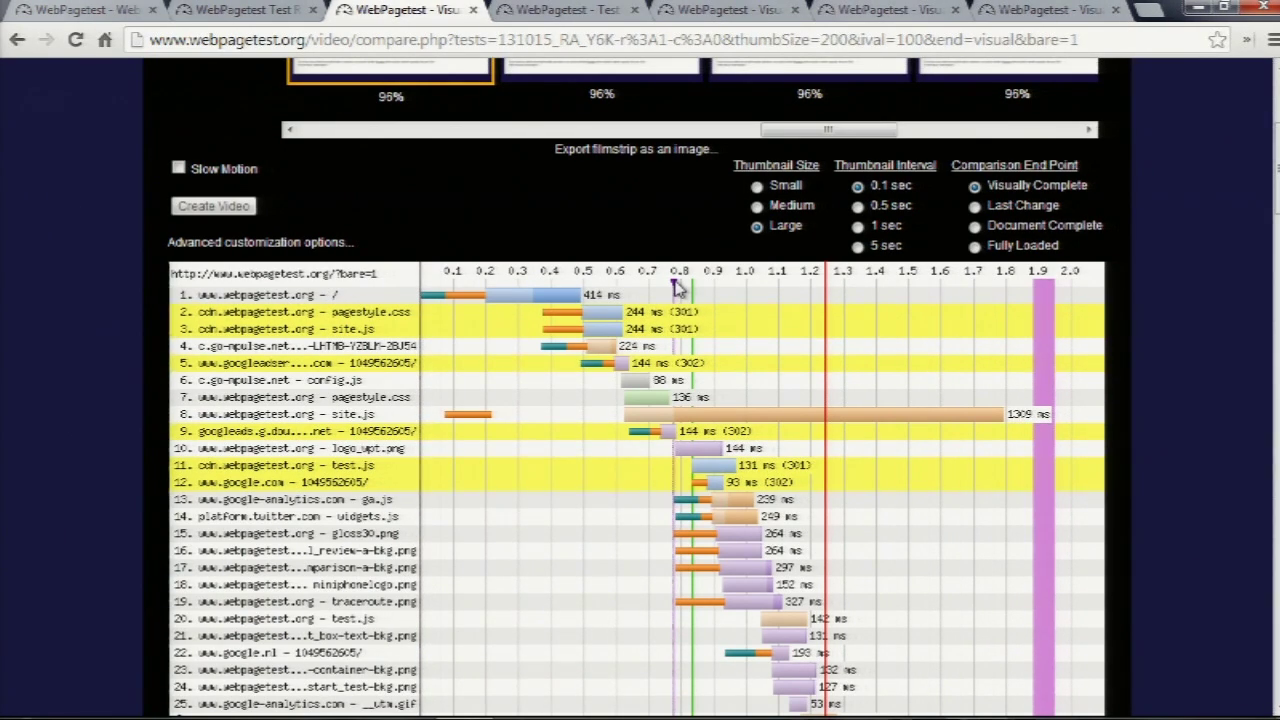
{"action": "mouse_move", "coordinate": [670, 432]}
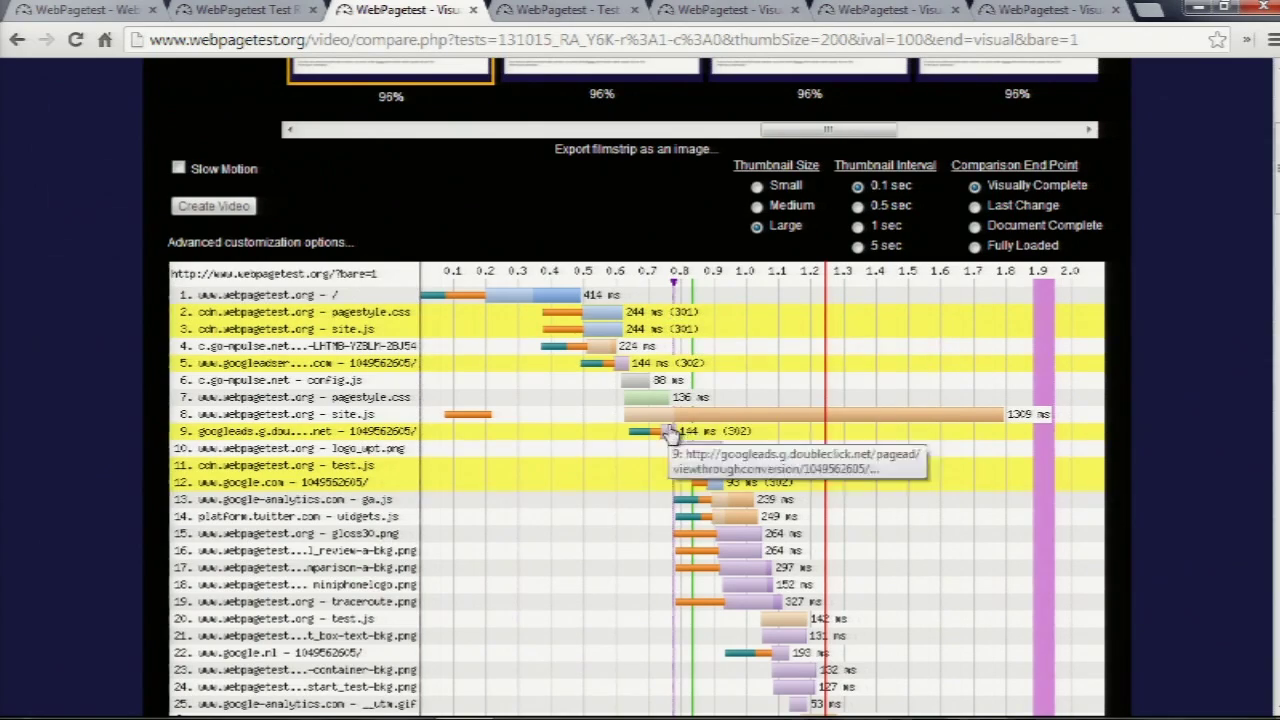
{"action": "mouse_move", "coordinate": [1167, 257]}
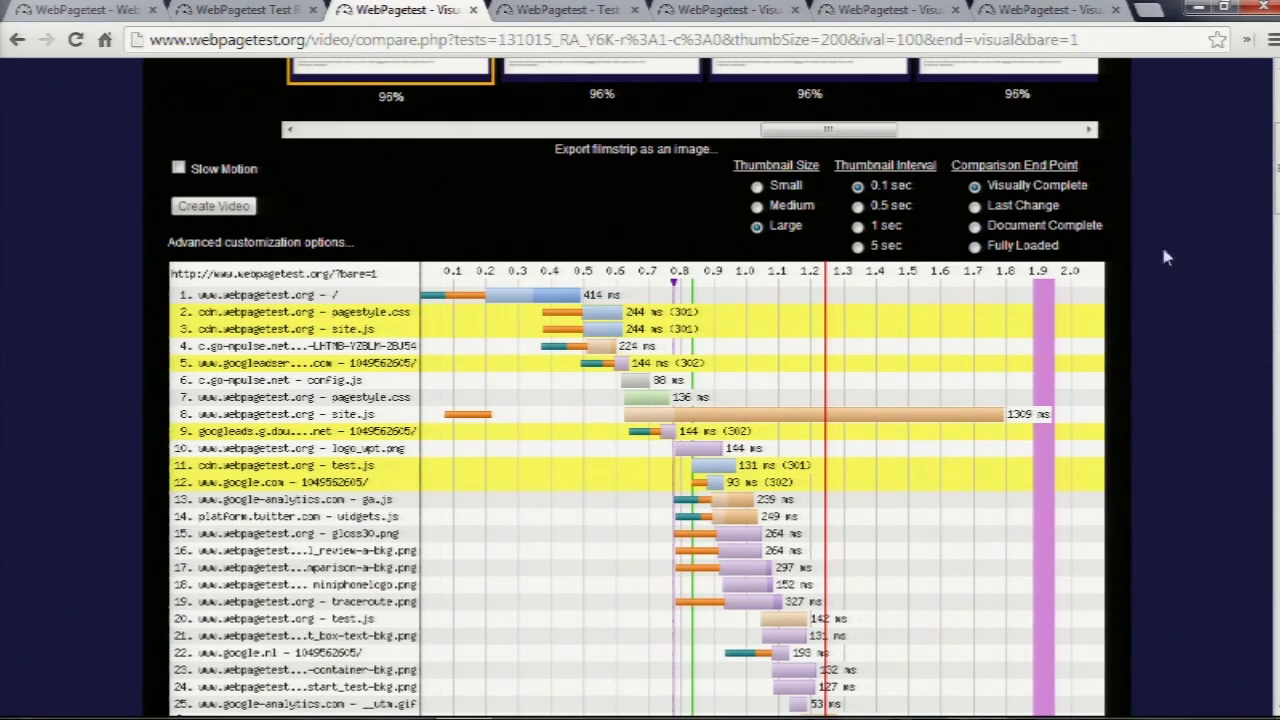
{"action": "scroll", "scroll_direction": "up", "scroll_amount": 3}
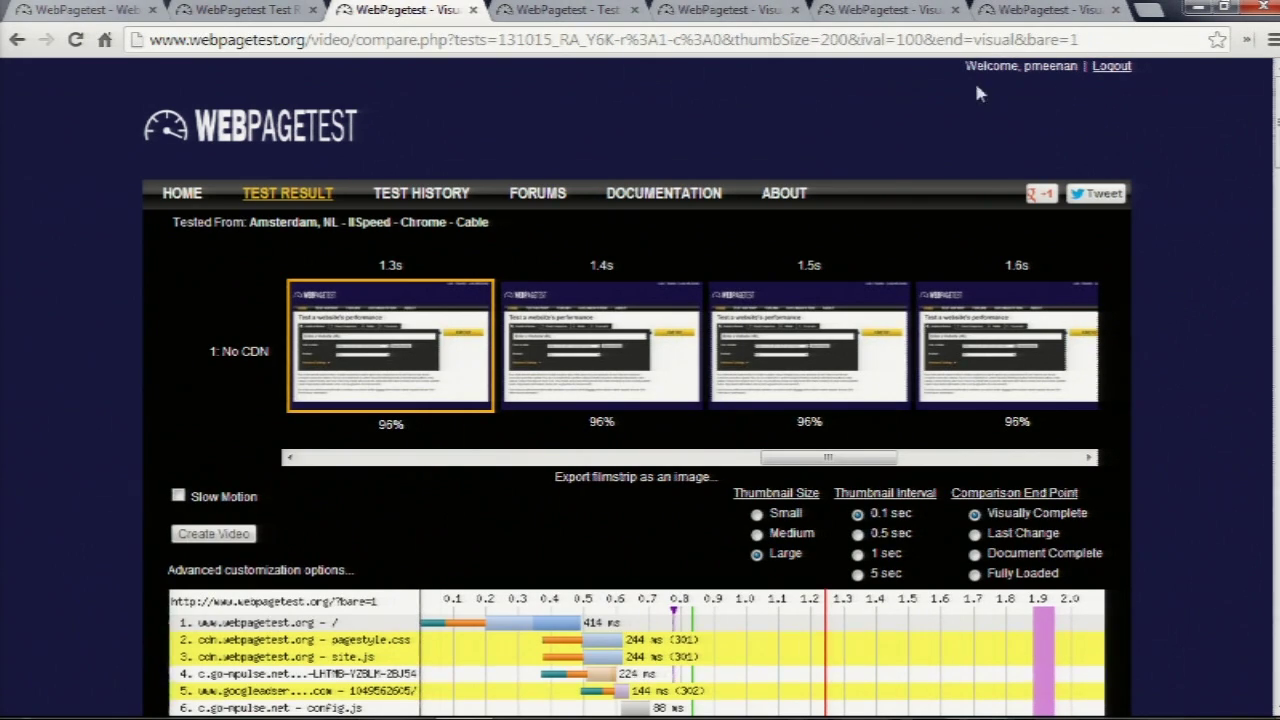
Show the test history log with the Amsterdam CDN and No CDN tests checked.
{"action": "left_click", "coordinate": [567, 10]}
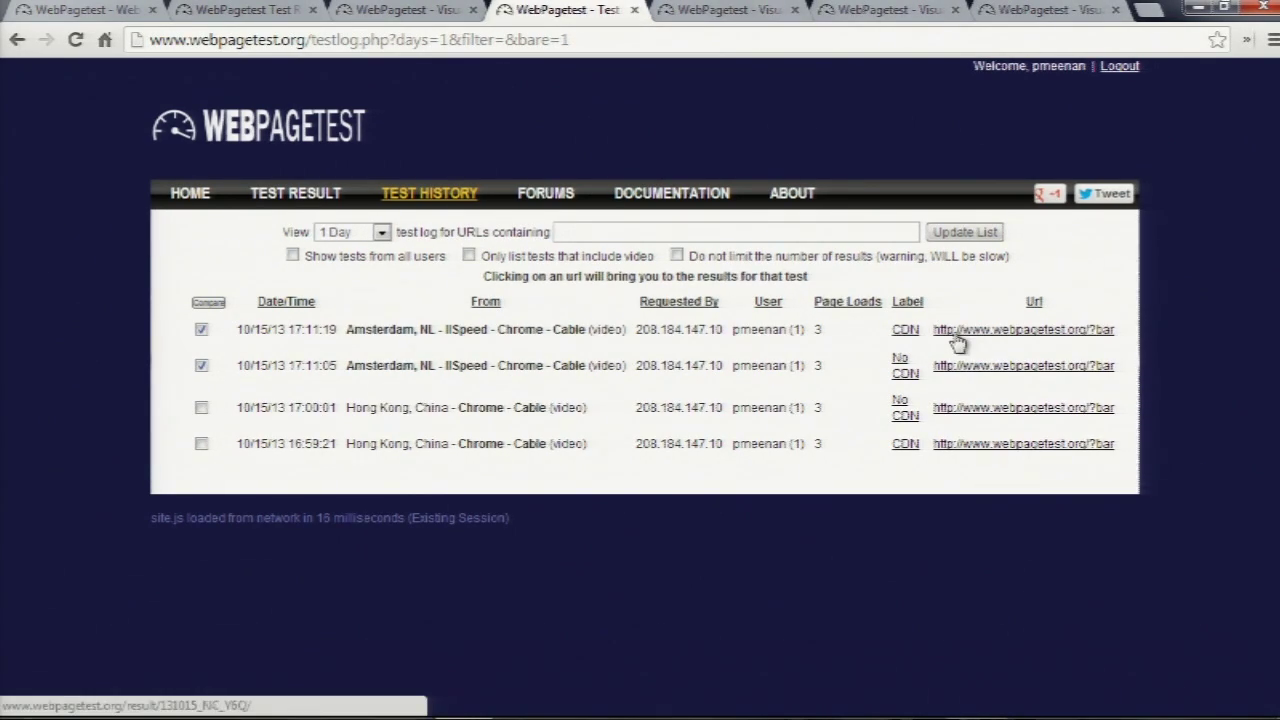
{"action": "mouse_move", "coordinate": [1053, 365]}
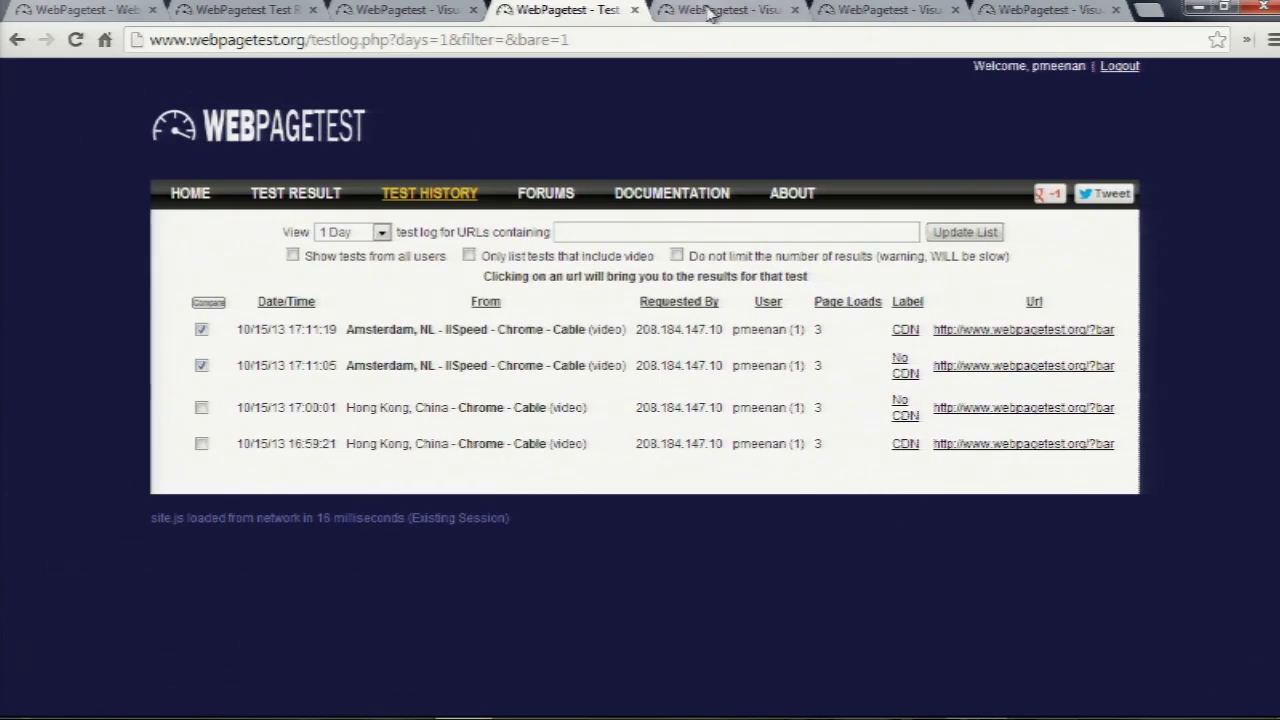
Step through the MaxCDN vs No CDN filmstrips and scroll down to the overlaid waterfall.
{"action": "left_click", "coordinate": [727, 10]}
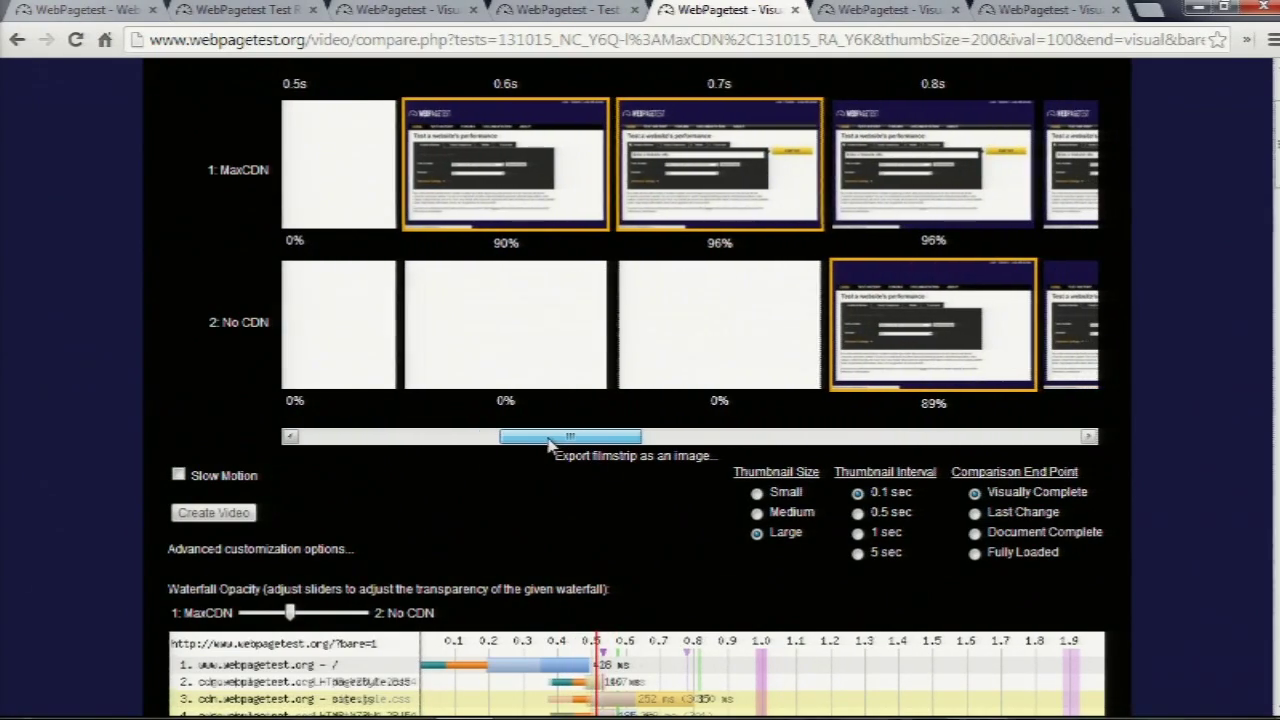
{"action": "left_click_drag", "start_coordinate": [570, 437], "coordinate": [588, 437]}
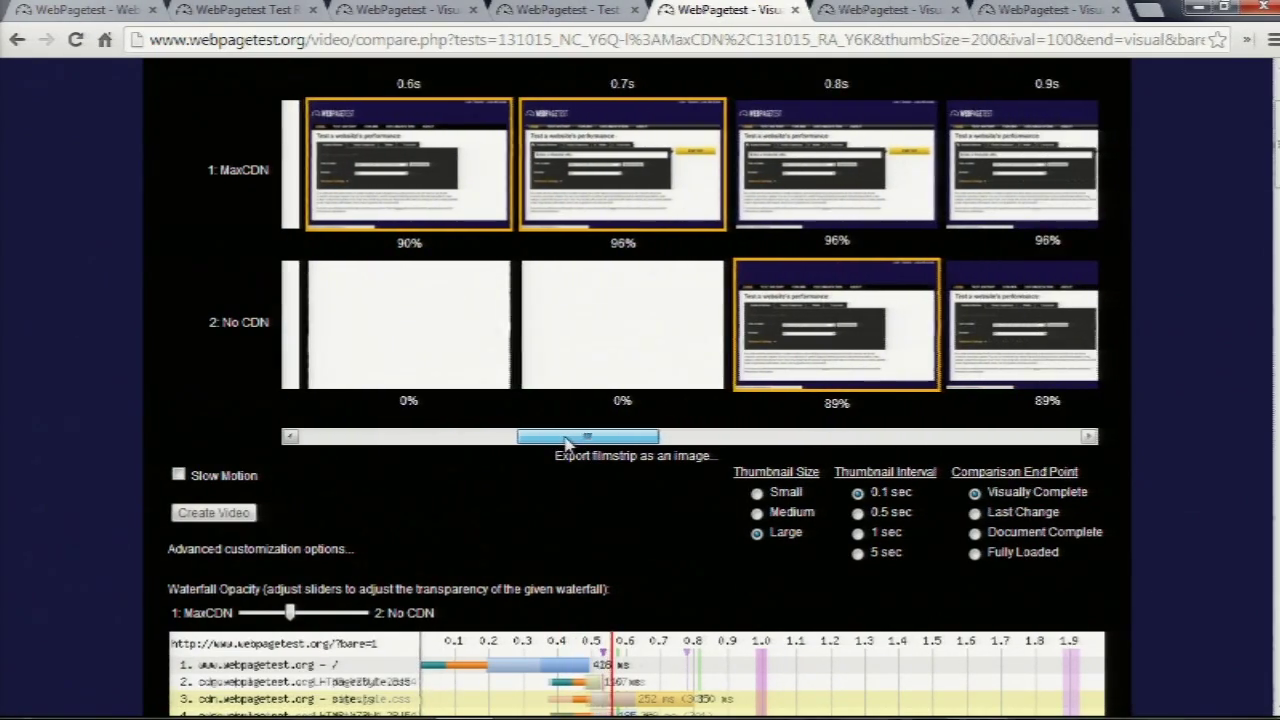
{"action": "left_click_drag", "start_coordinate": [587, 436], "coordinate": [620, 436]}
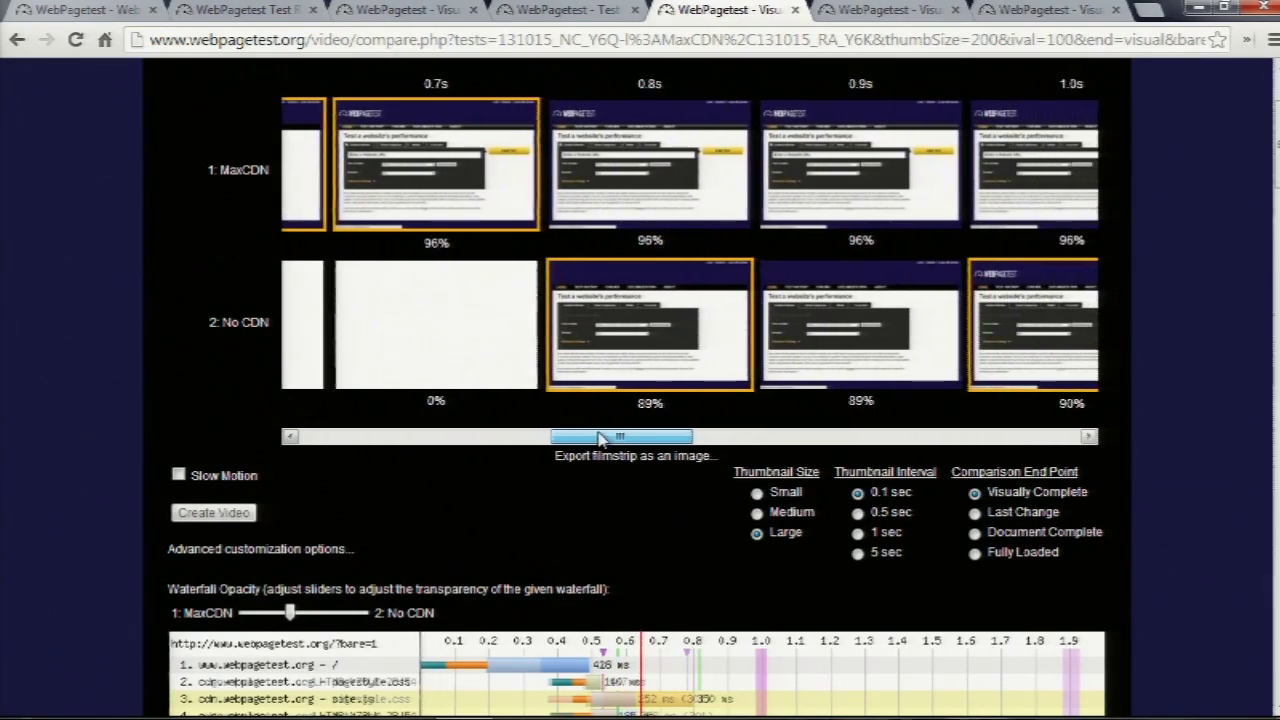
{"action": "left_click_drag", "start_coordinate": [620, 437], "coordinate": [695, 437]}
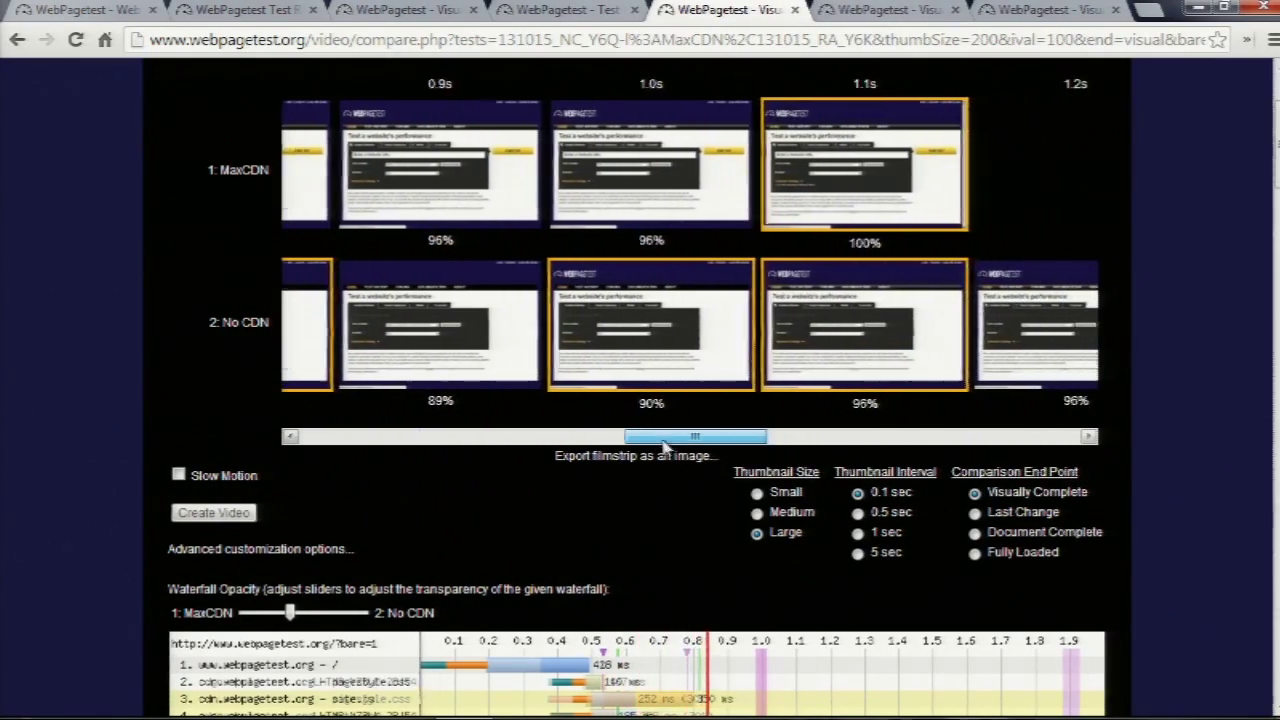
{"action": "left_click_drag", "start_coordinate": [695, 436], "coordinate": [580, 436]}
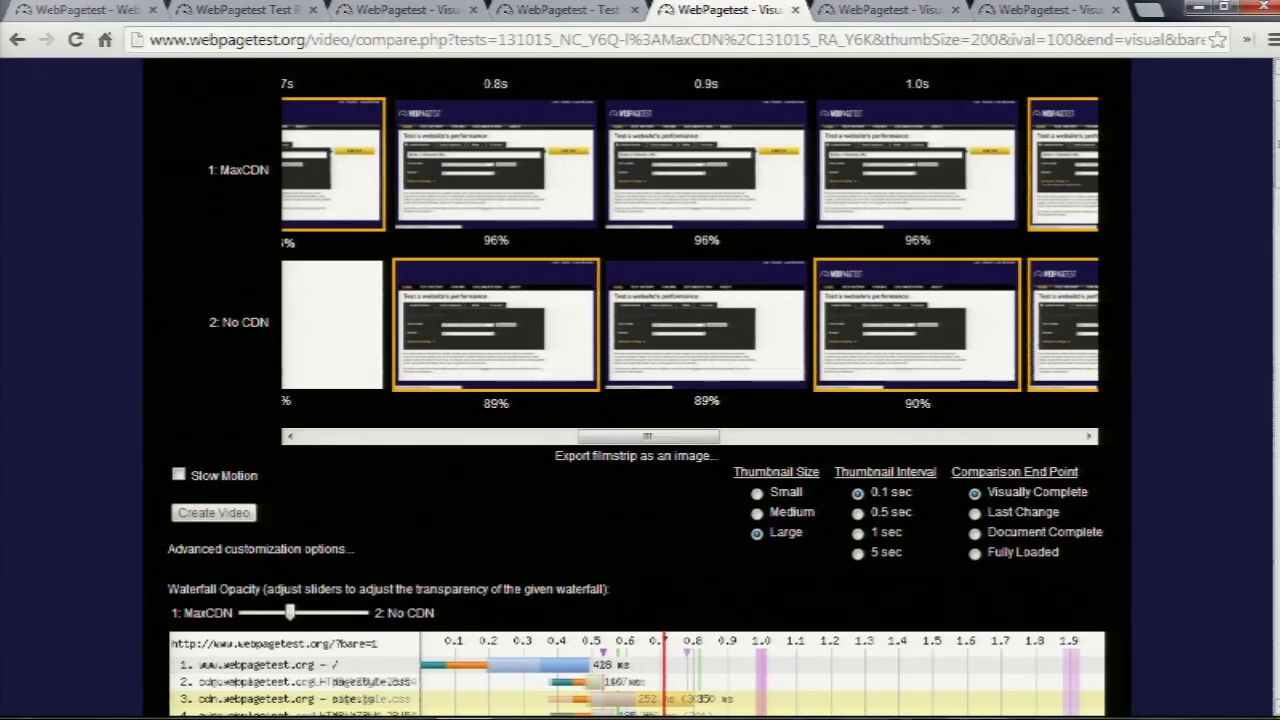
{"action": "scroll", "scroll_direction": "down", "scroll_amount": 3}
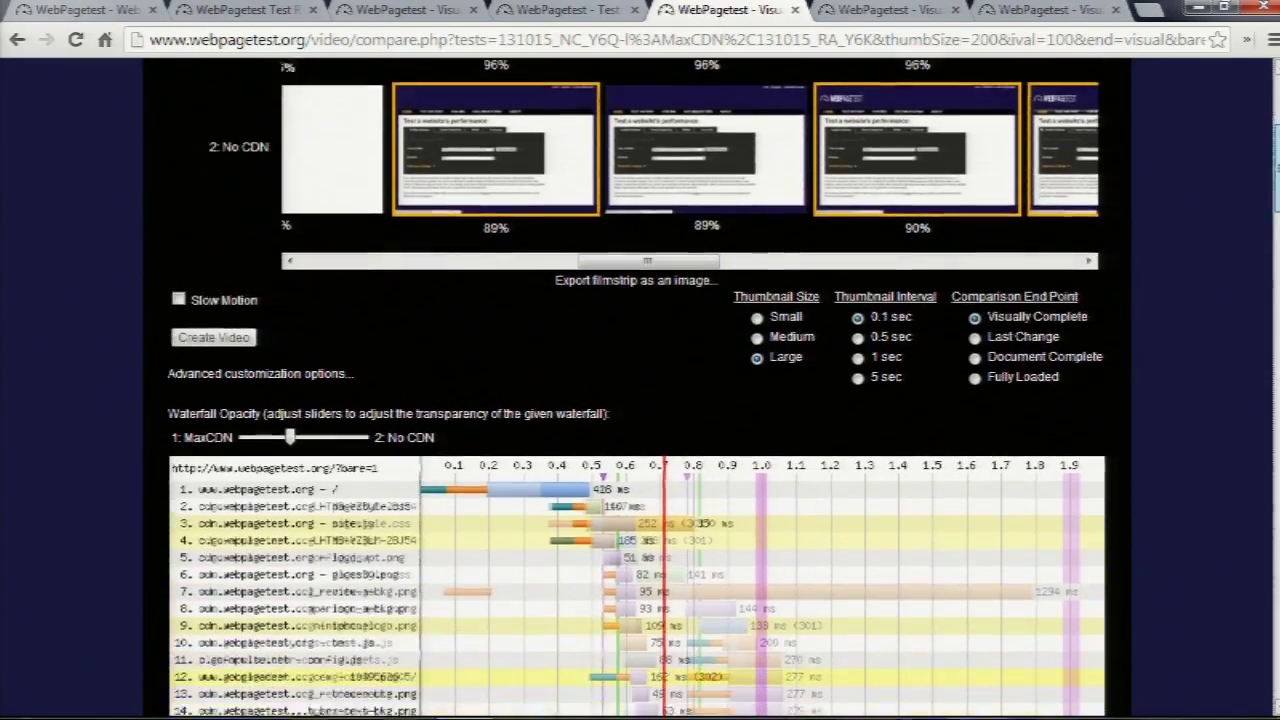
{"action": "scroll", "scroll_direction": "down", "scroll_amount": 3}
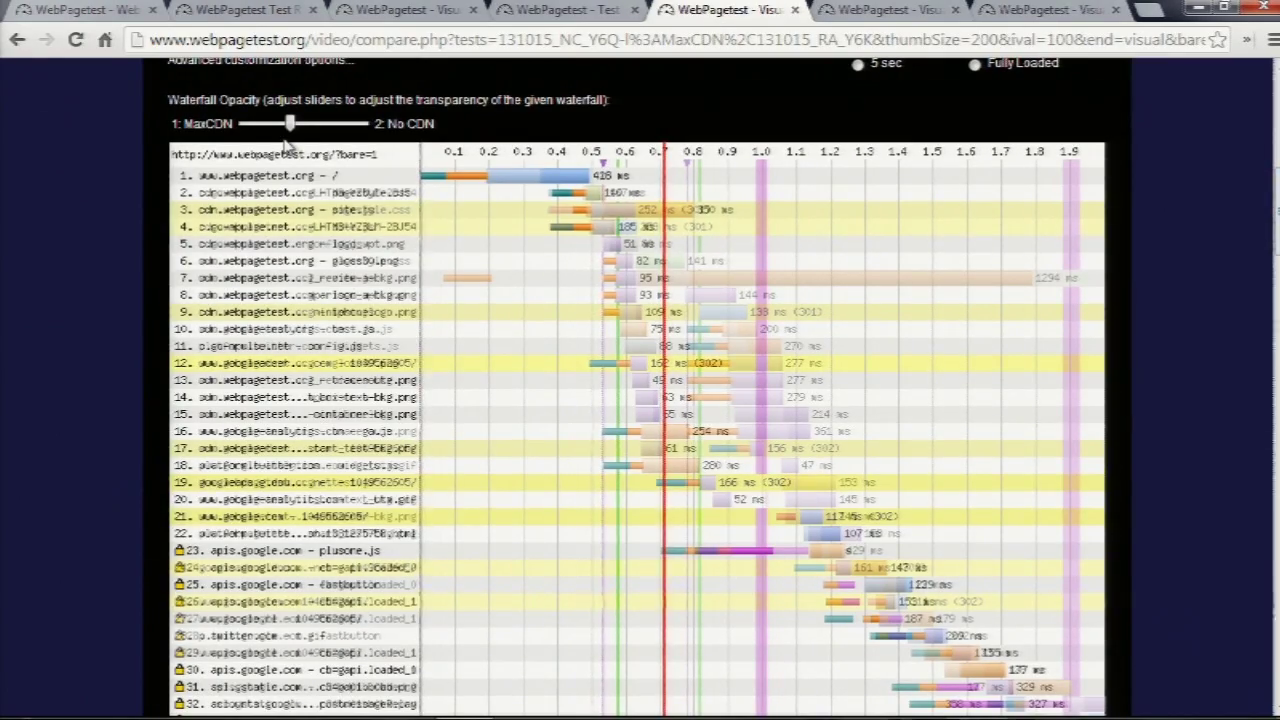
Sweep the waterfall opacity between MaxCDN and No CDN, finishing weighted toward MaxCDN.
{"action": "left_click_drag", "start_coordinate": [290, 123], "coordinate": [262, 123]}
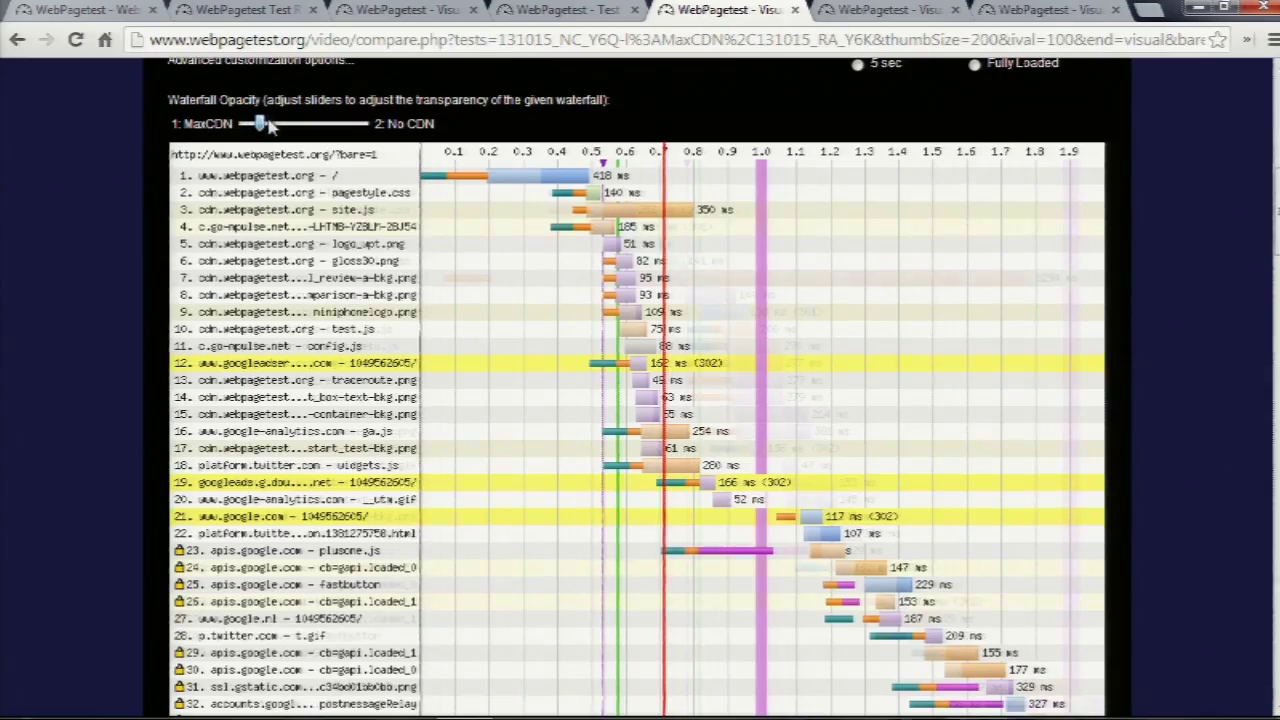
{"action": "left_click_drag", "start_coordinate": [232, 123], "coordinate": [298, 123]}
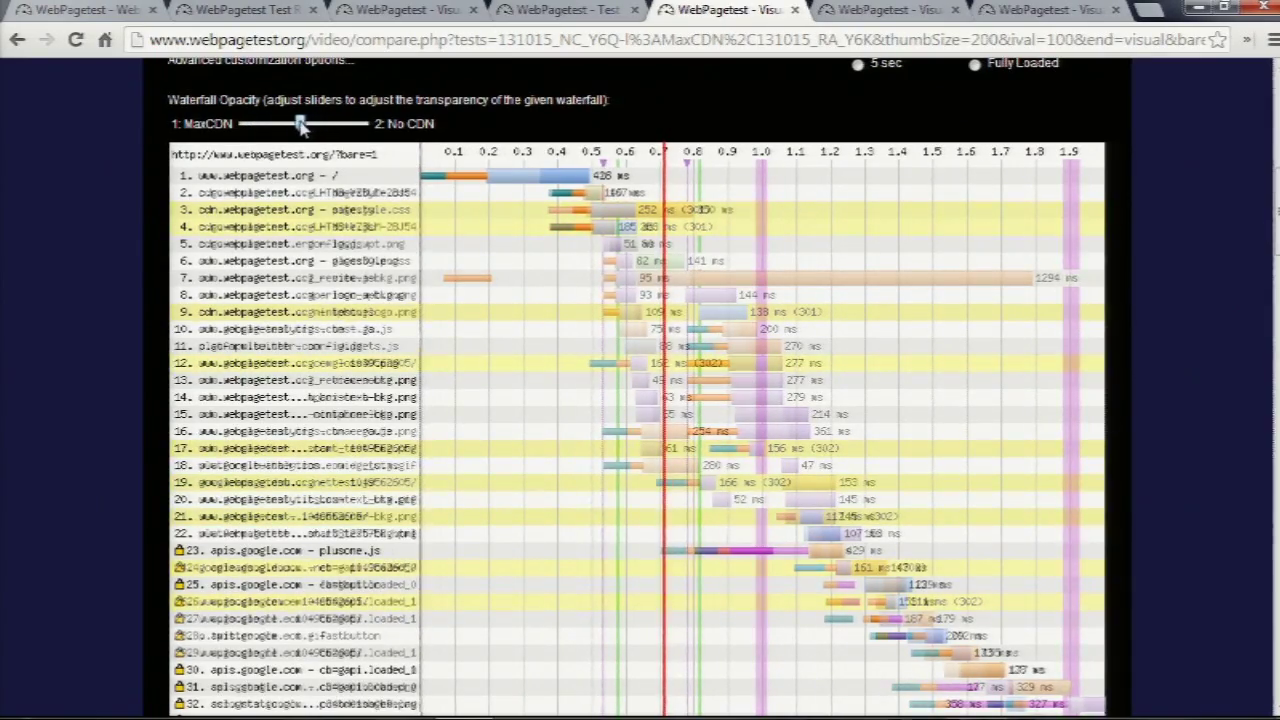
{"action": "left_click_drag", "start_coordinate": [300, 123], "coordinate": [268, 123]}
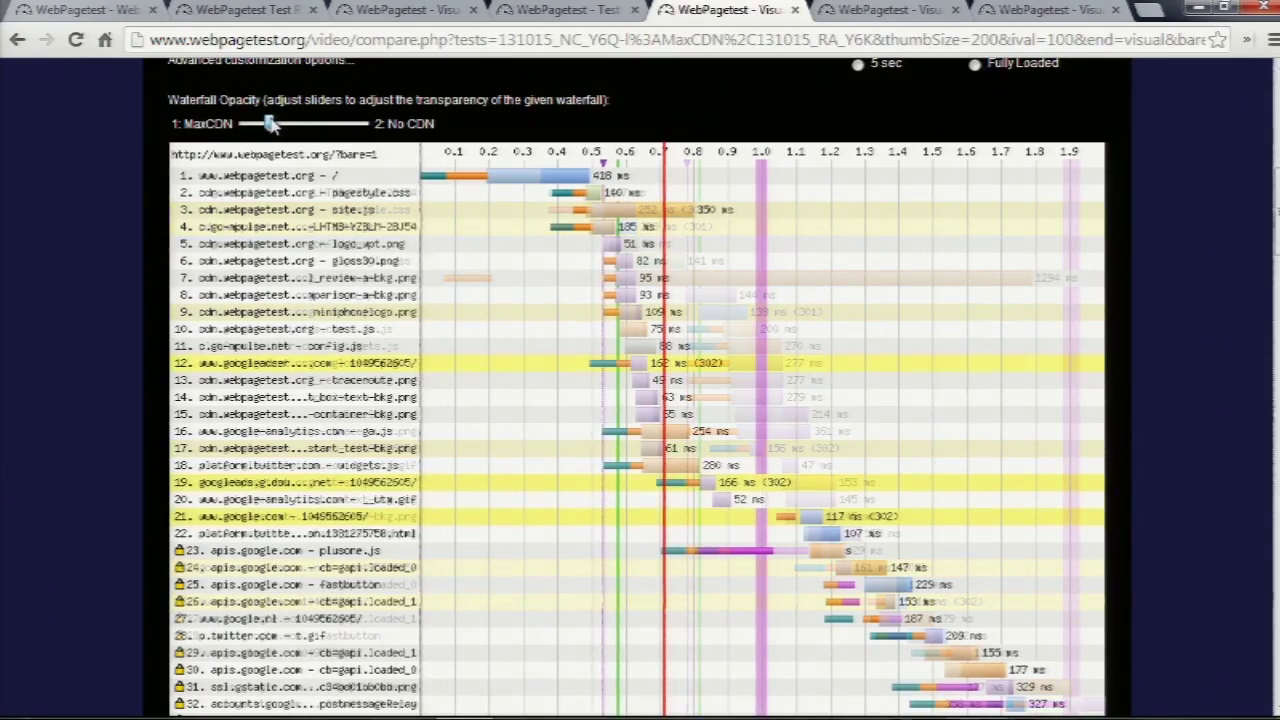
{"action": "left_click_drag", "start_coordinate": [268, 123], "coordinate": [291, 123]}
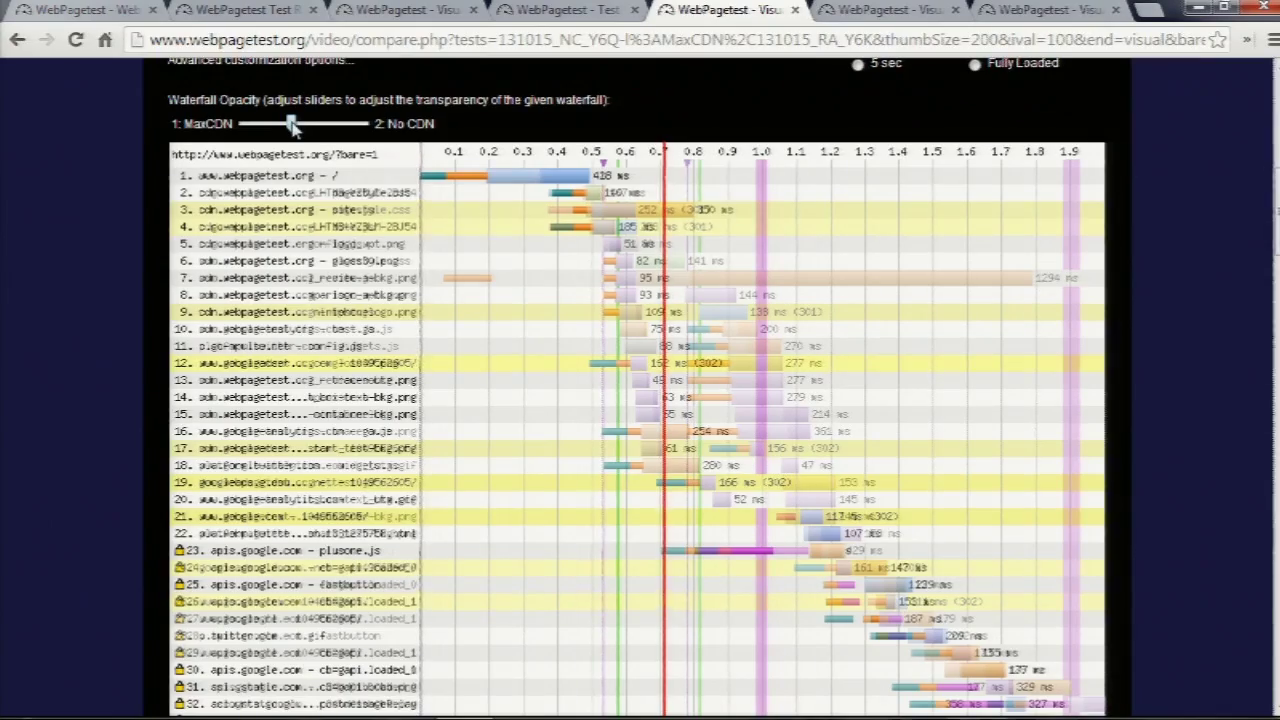
{"action": "left_click_drag", "start_coordinate": [293, 123], "coordinate": [310, 123]}
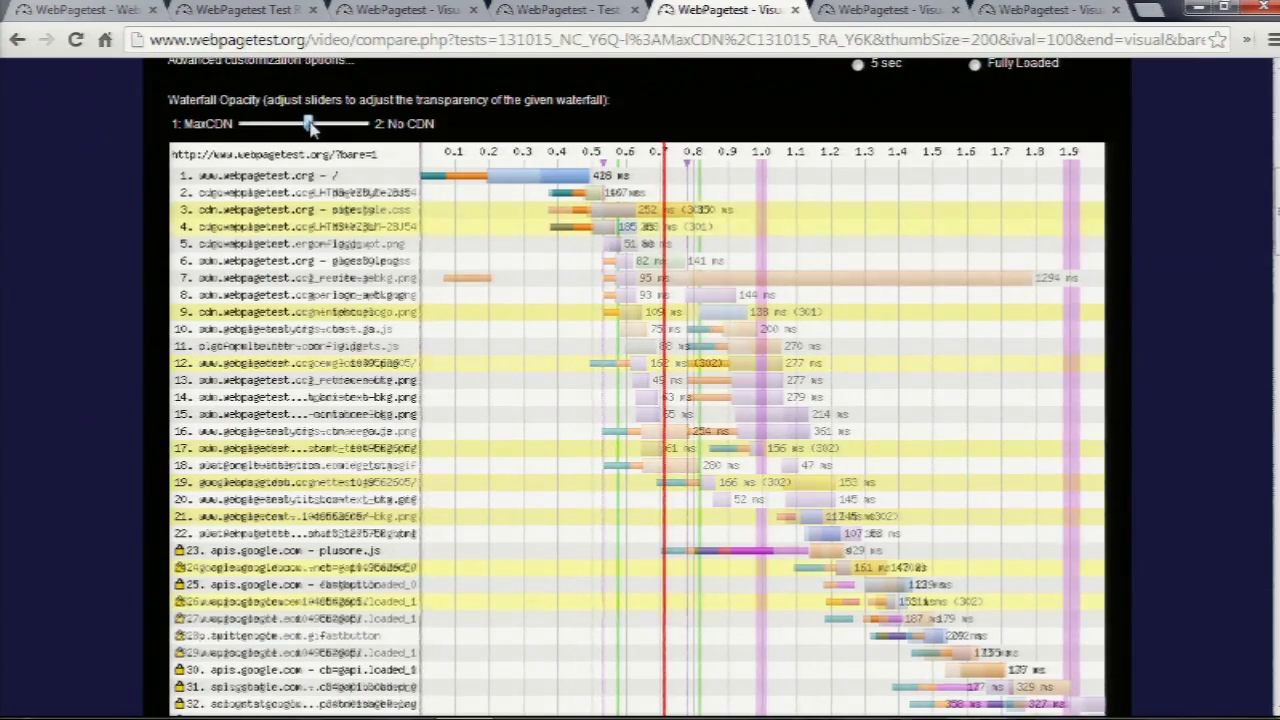
{"action": "left_click_drag", "start_coordinate": [307, 123], "coordinate": [337, 123]}
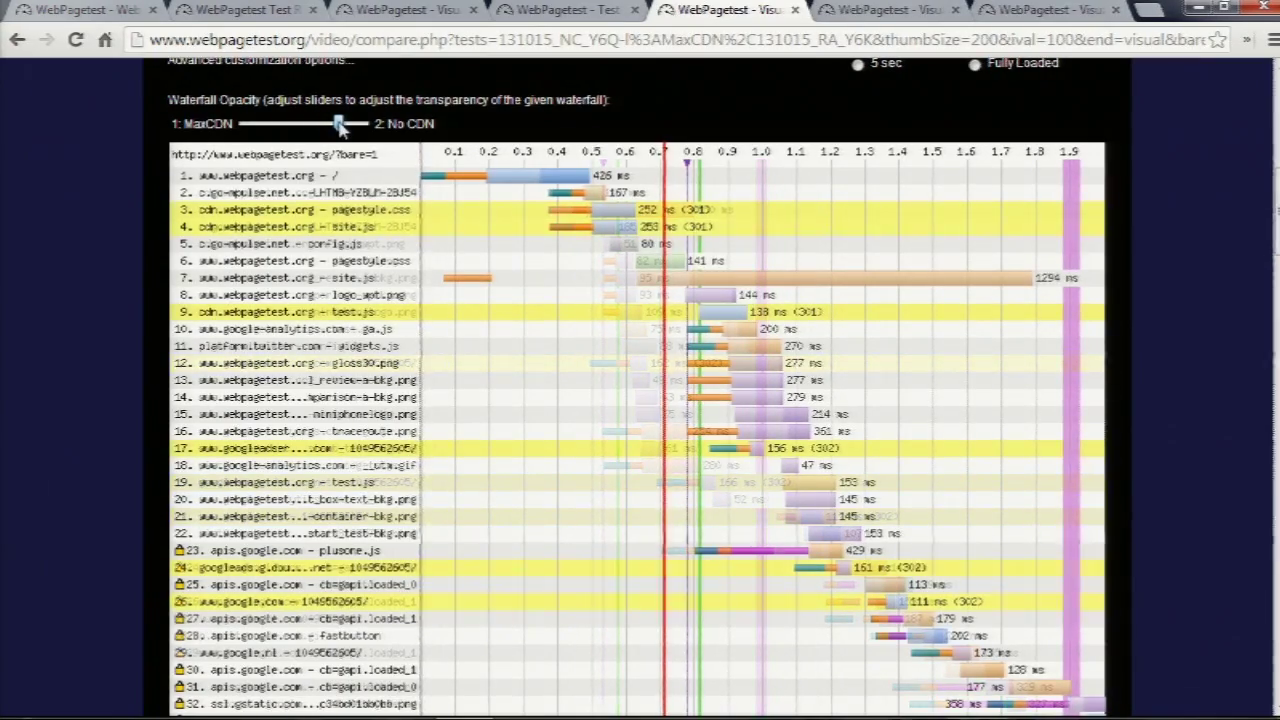
{"action": "left_click_drag", "start_coordinate": [337, 123], "coordinate": [302, 123]}
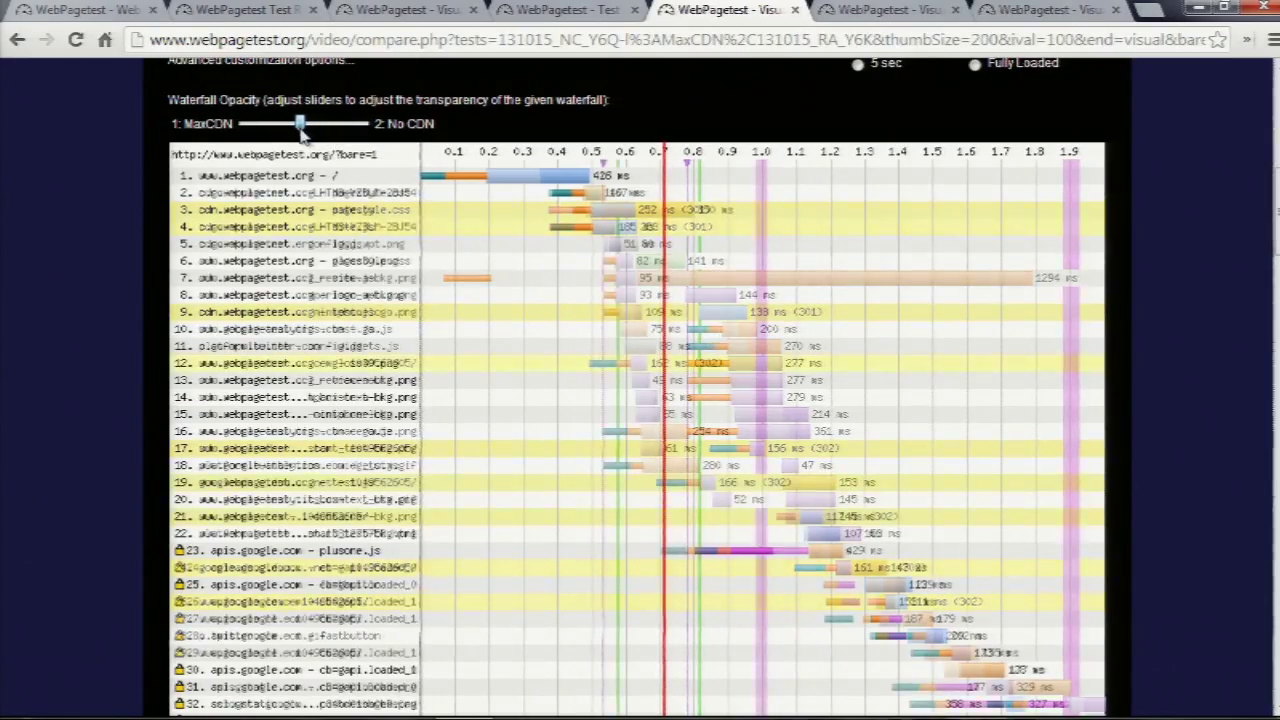
{"action": "left_click_drag", "start_coordinate": [300, 123], "coordinate": [318, 123]}
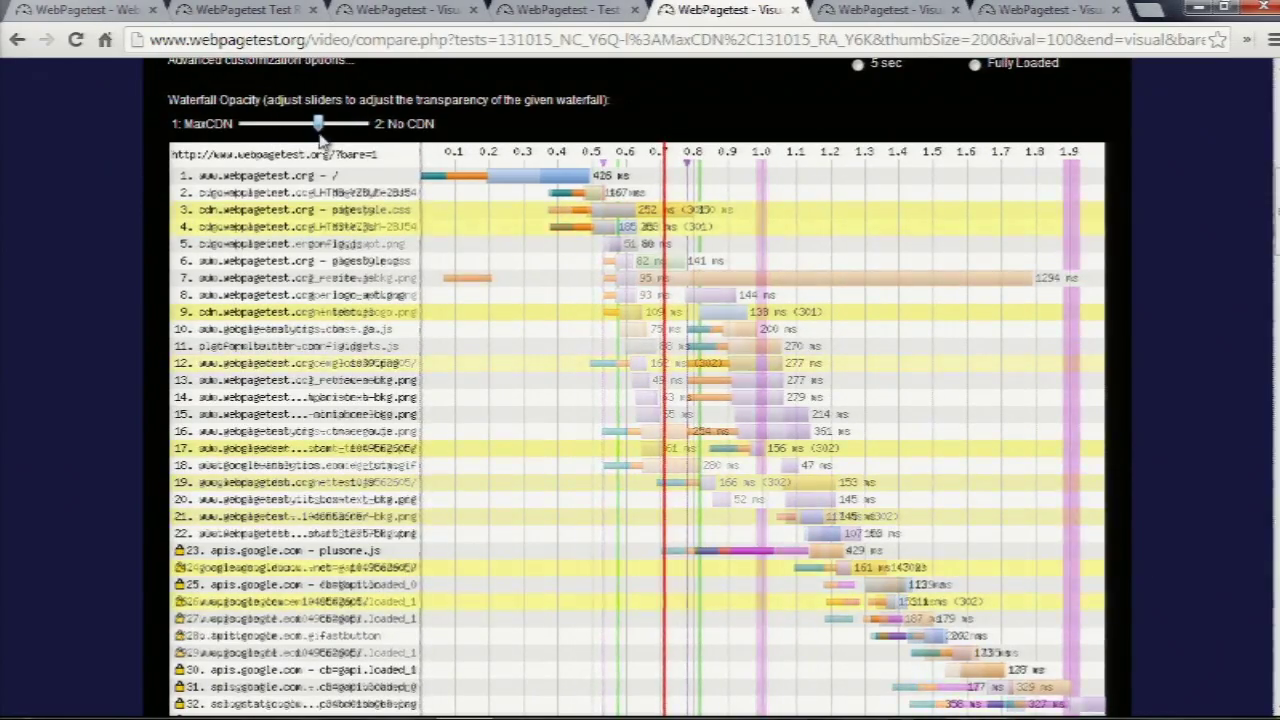
{"action": "left_click_drag", "start_coordinate": [318, 123], "coordinate": [278, 123]}
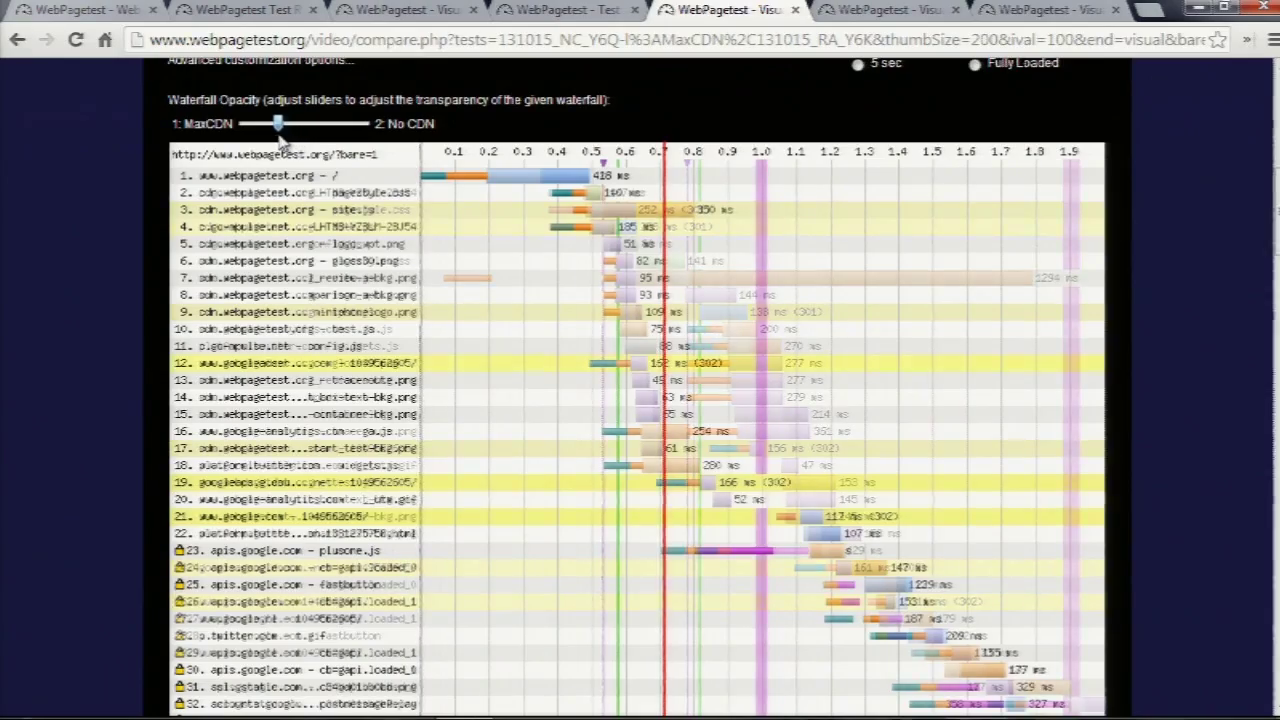
{"action": "left_click_drag", "start_coordinate": [278, 123], "coordinate": [355, 123]}
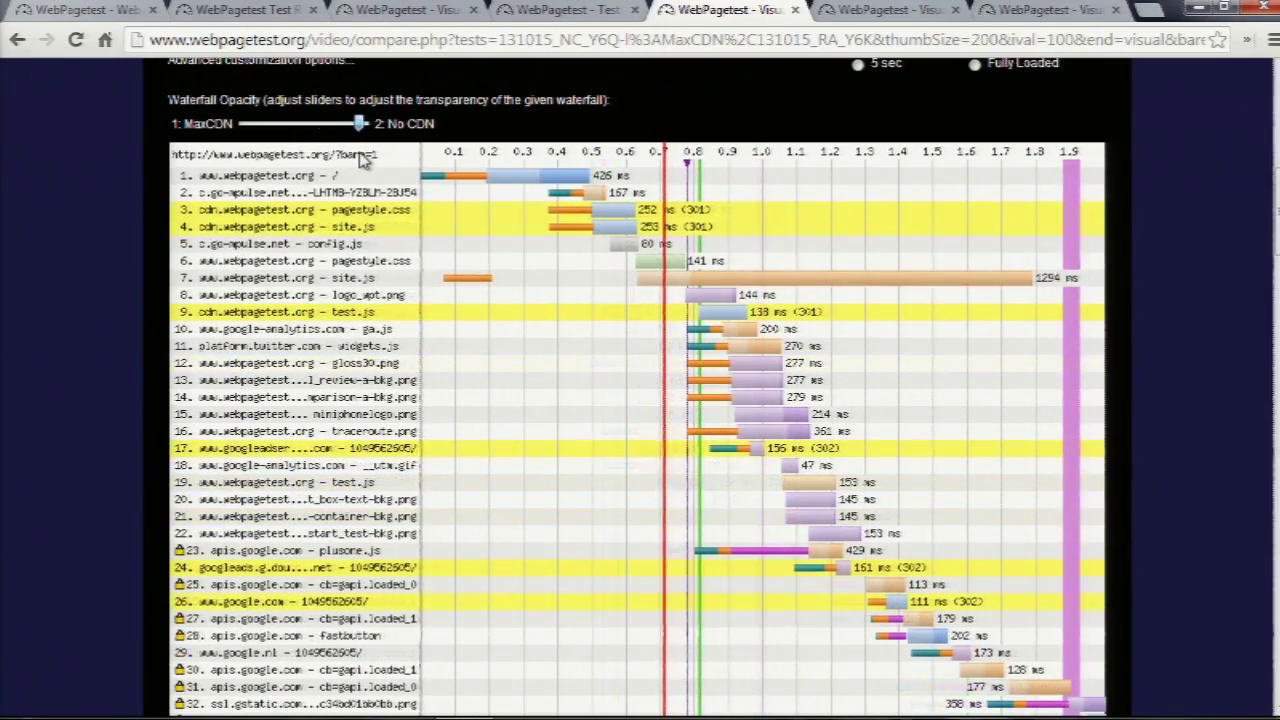
{"action": "left_click_drag", "start_coordinate": [360, 123], "coordinate": [340, 123]}
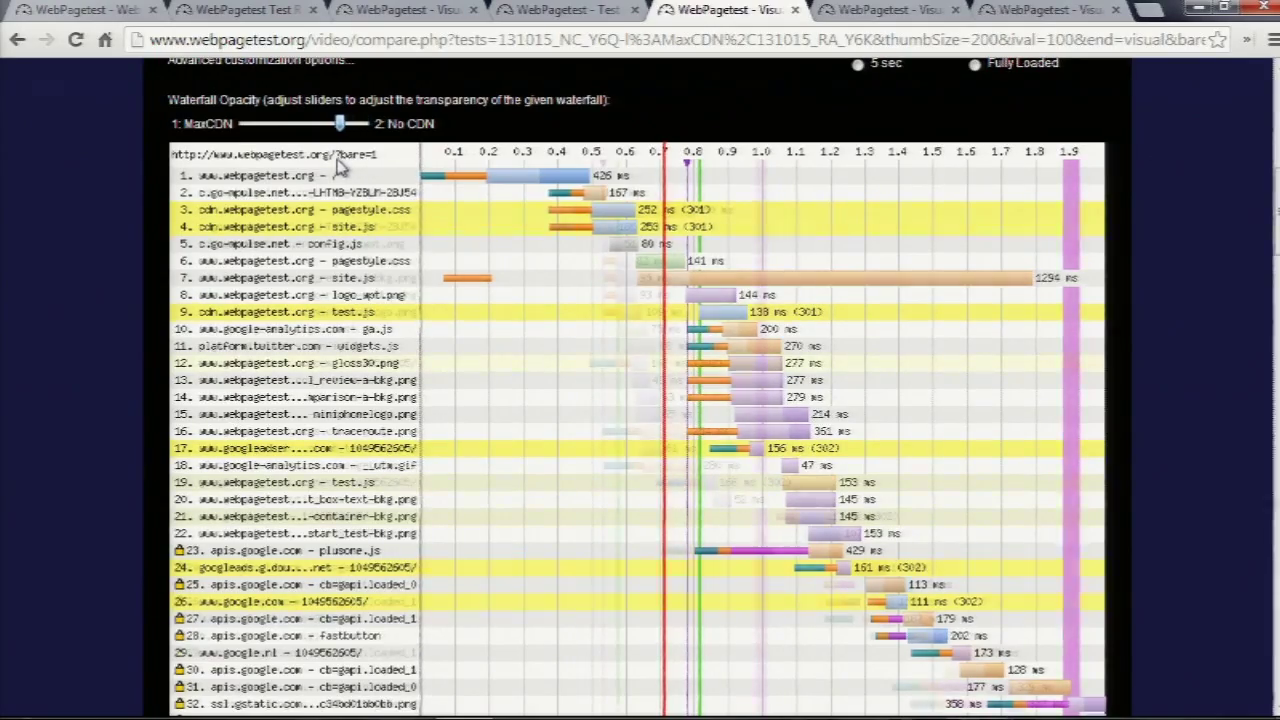
{"action": "left_click_drag", "start_coordinate": [340, 123], "coordinate": [278, 123]}
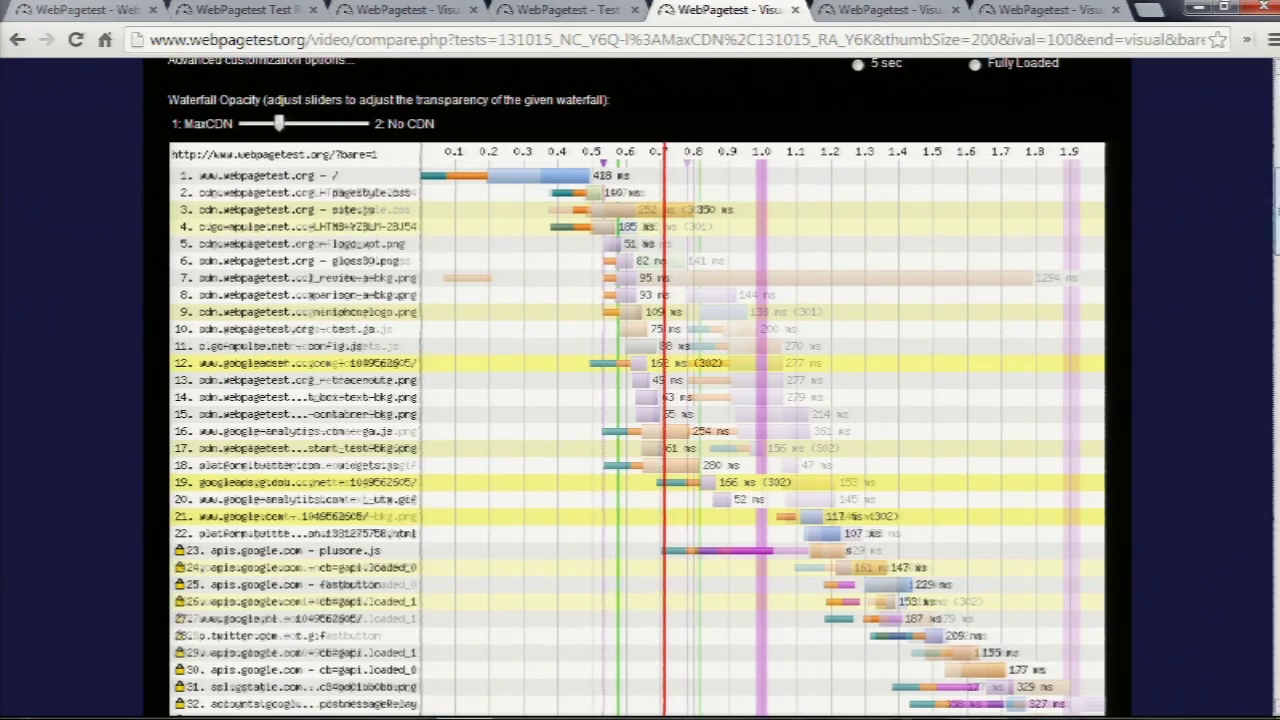
{"action": "scroll", "scroll_direction": "down", "scroll_amount": 3}
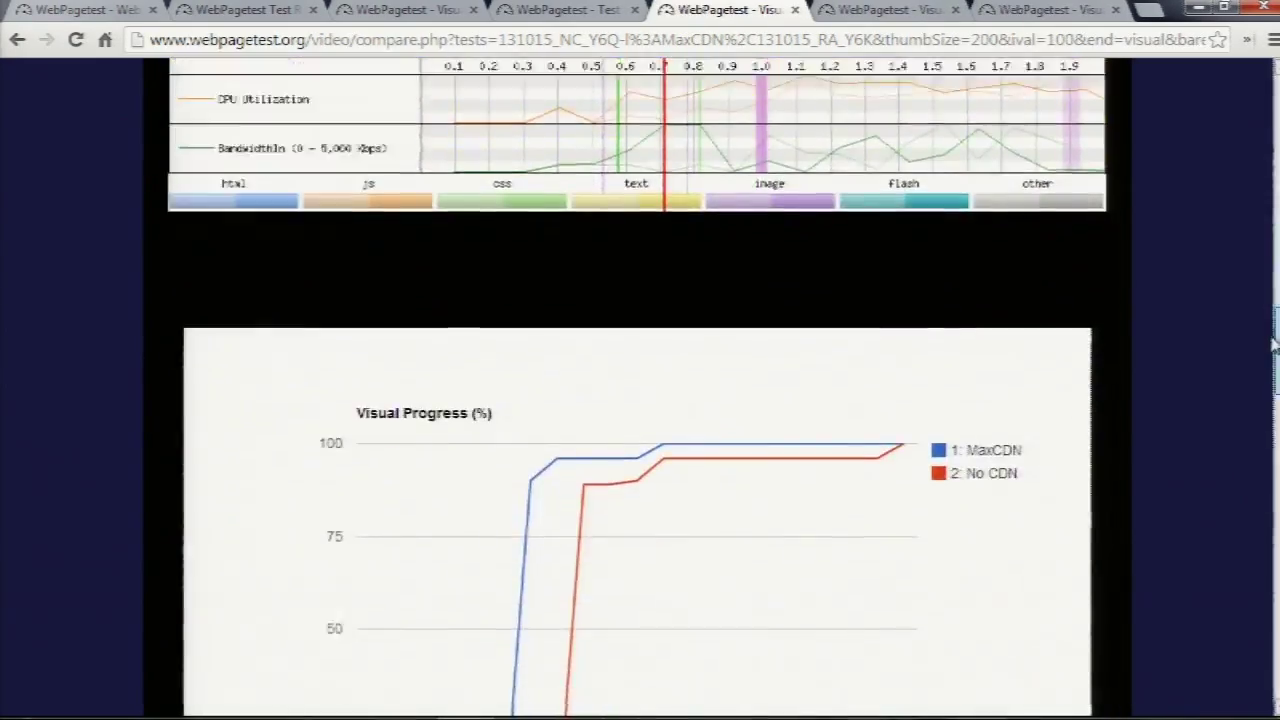
{"action": "scroll", "scroll_direction": "down", "scroll_amount": 3}
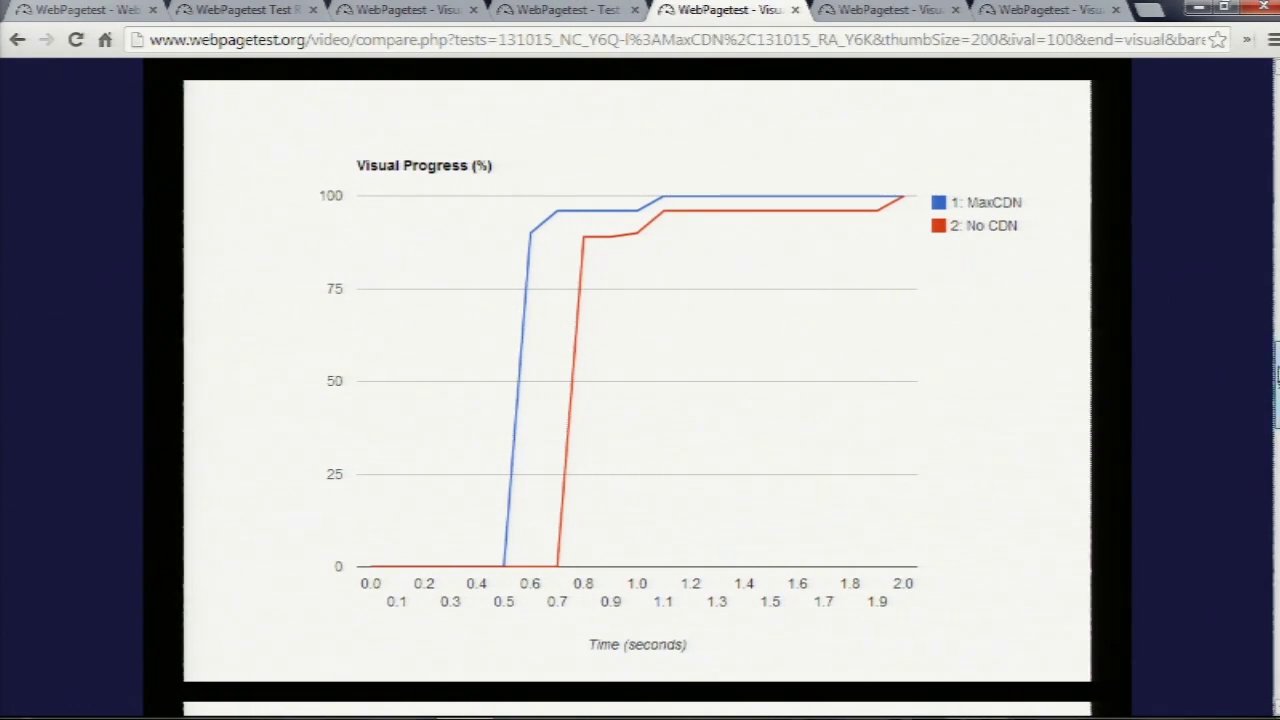
{"action": "scroll", "scroll_direction": "down", "scroll_amount": 3}
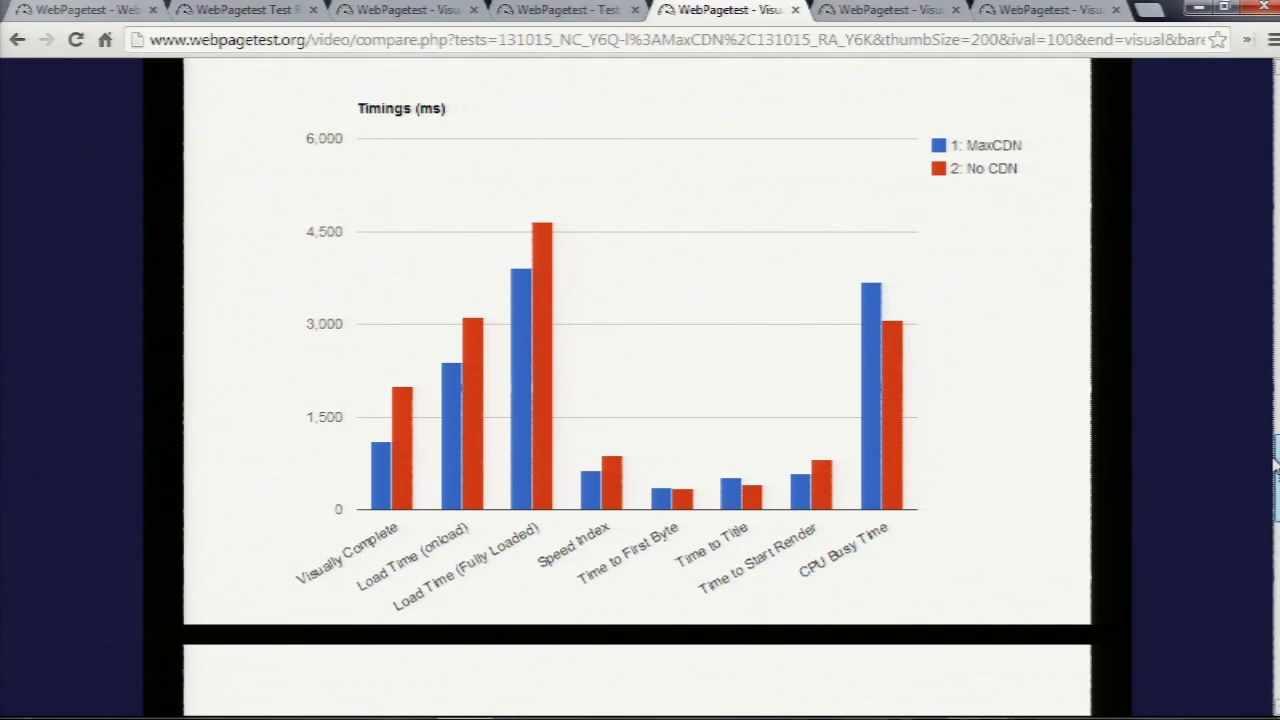
{"action": "scroll", "scroll_direction": "down", "scroll_amount": 3}
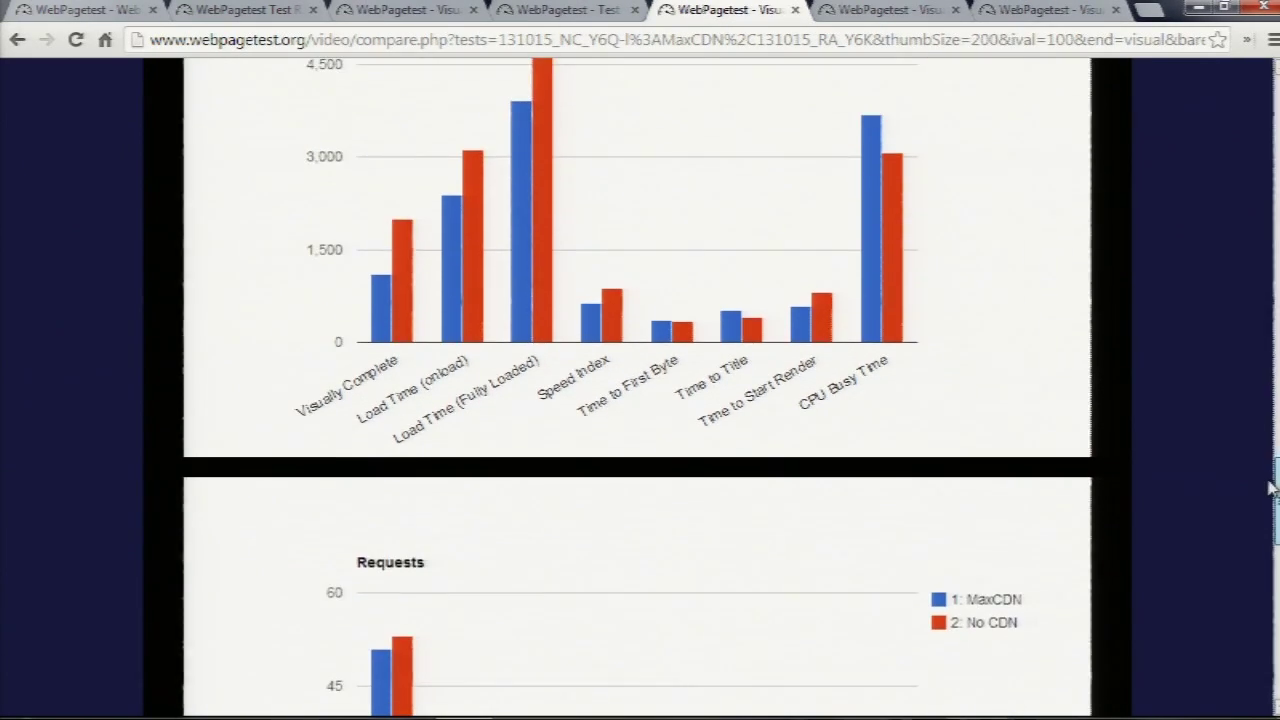
{"action": "scroll", "scroll_direction": "down", "scroll_amount": 3}
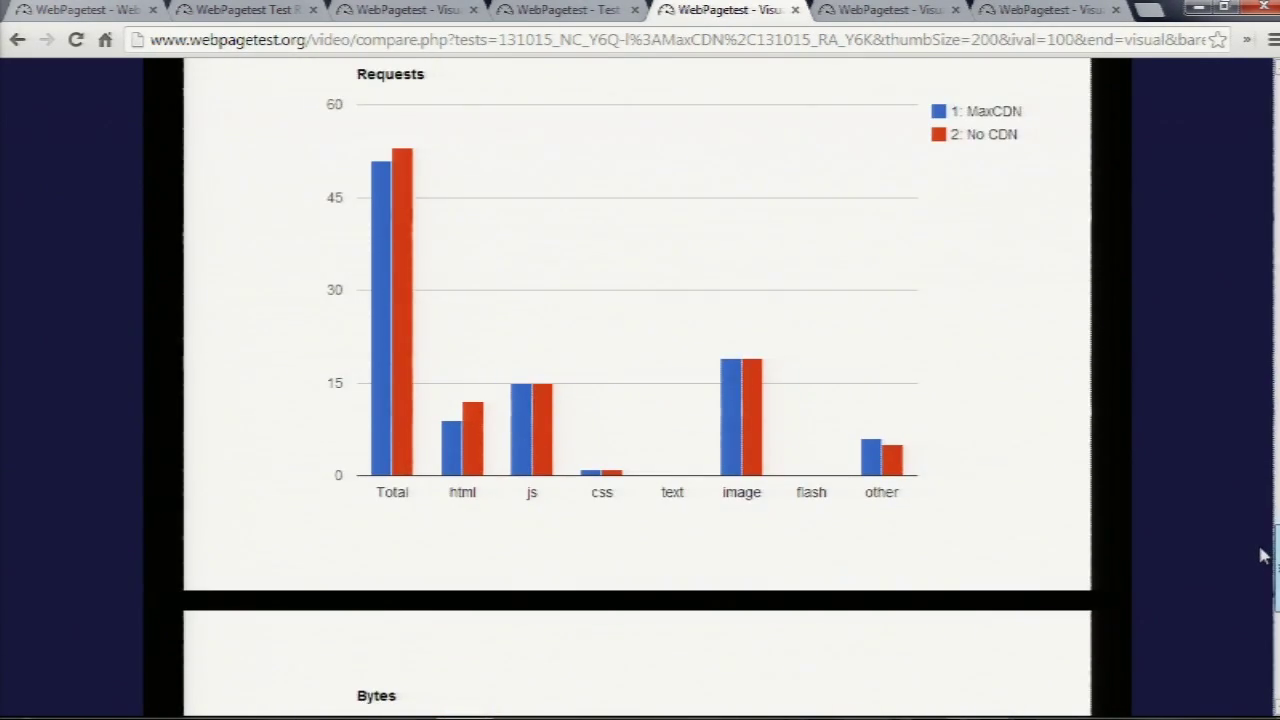
{"action": "scroll", "scroll_direction": "down", "scroll_amount": 3}
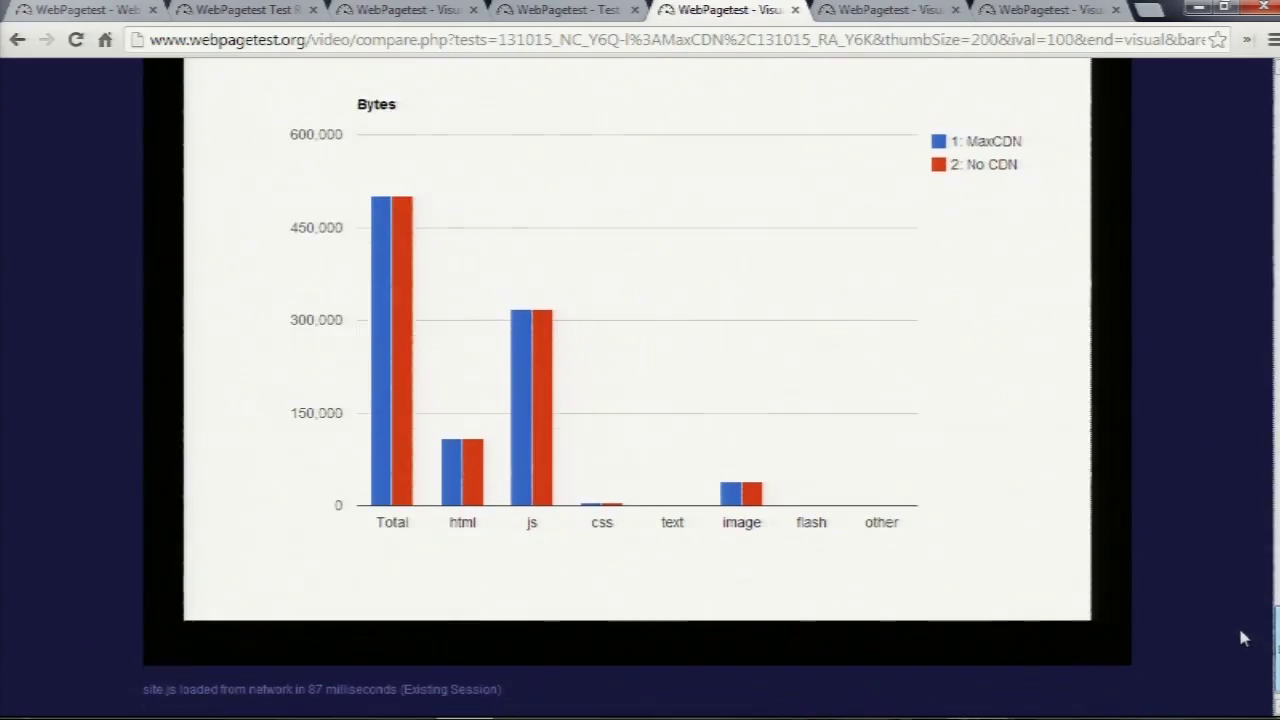
{"action": "scroll", "scroll_direction": "down", "scroll_amount": 3}
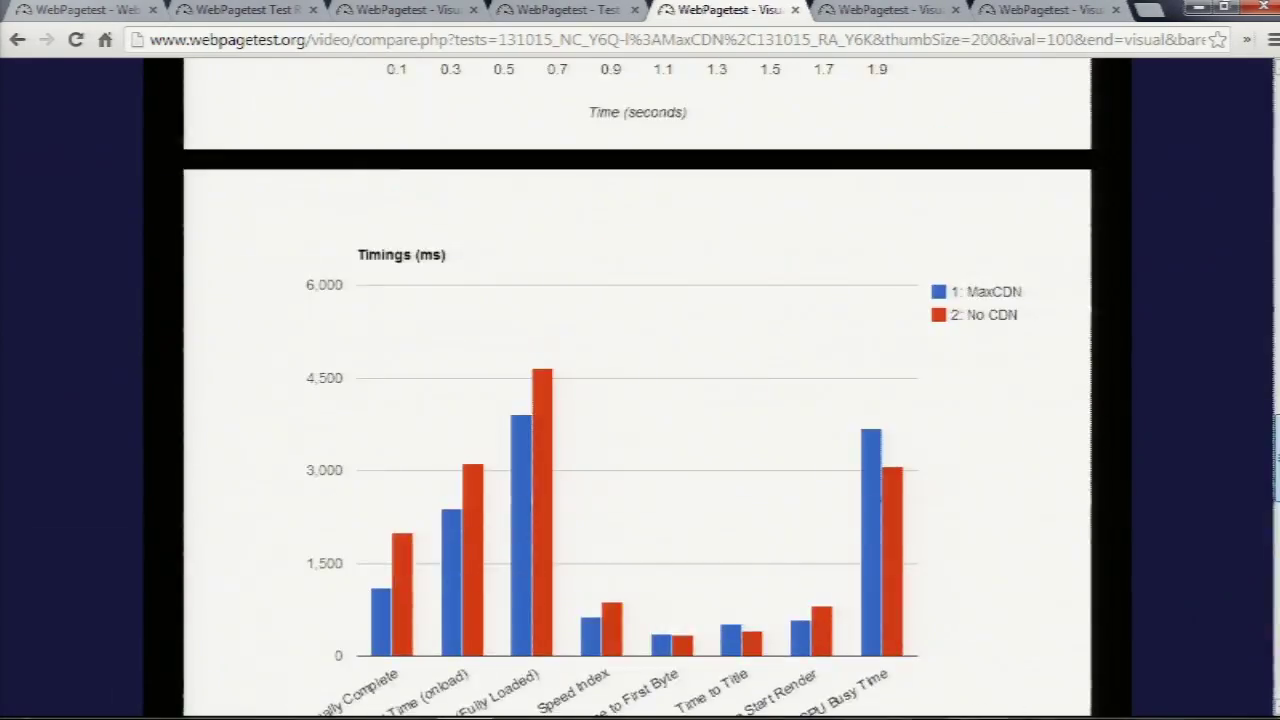
{"action": "scroll", "scroll_direction": "down", "scroll_amount": 3}
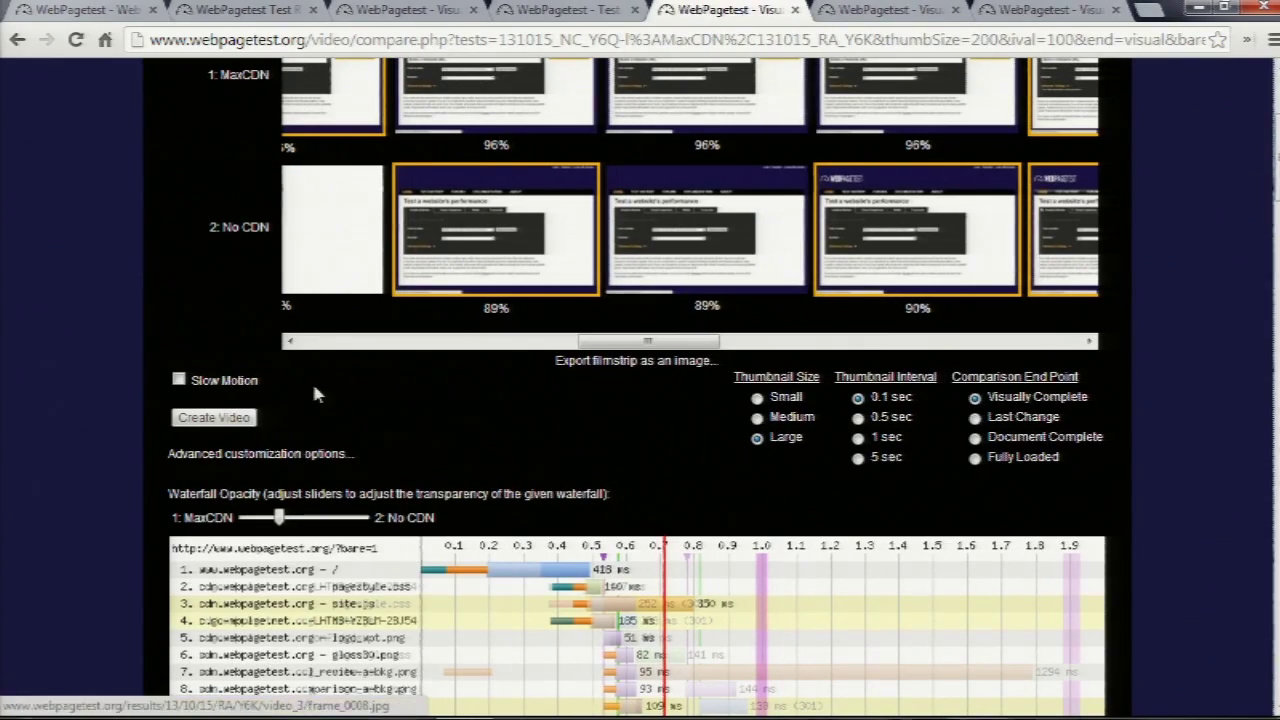
Create and play the CDN vs No CDN video, ending at 1.1s versus 2.0s.
{"action": "left_click", "coordinate": [885, 10]}
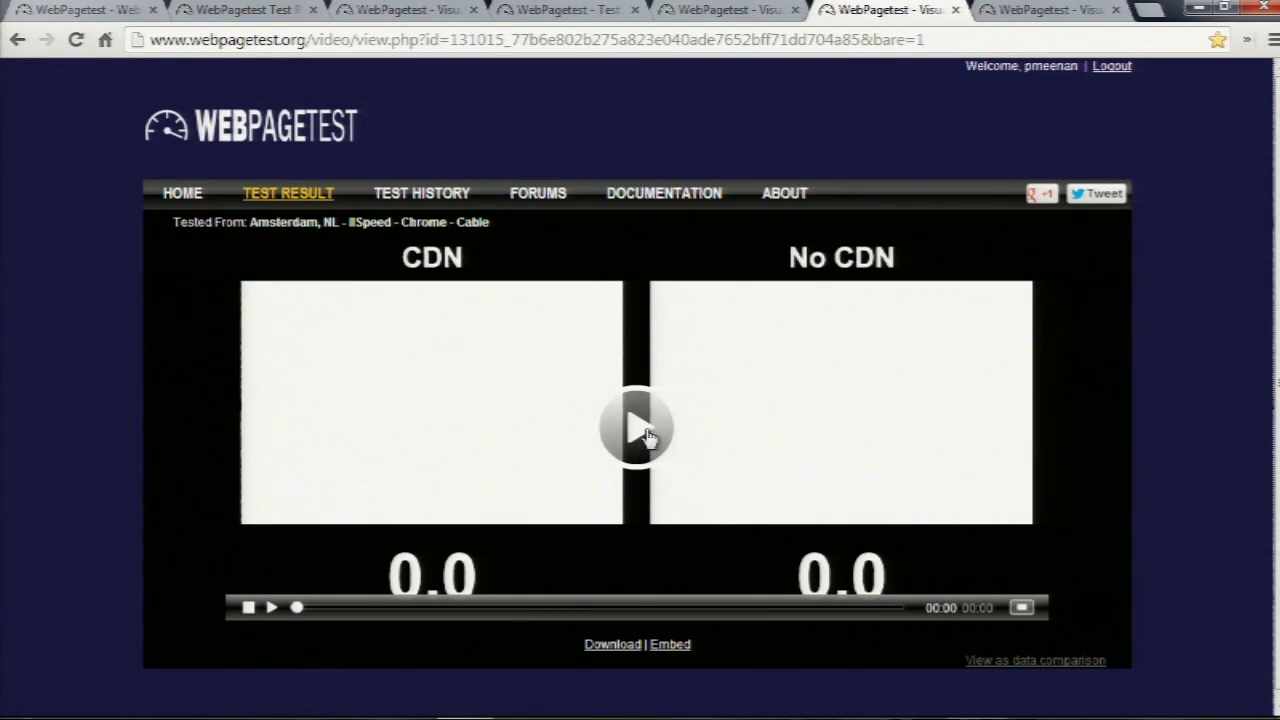
{"action": "left_click", "coordinate": [637, 428]}
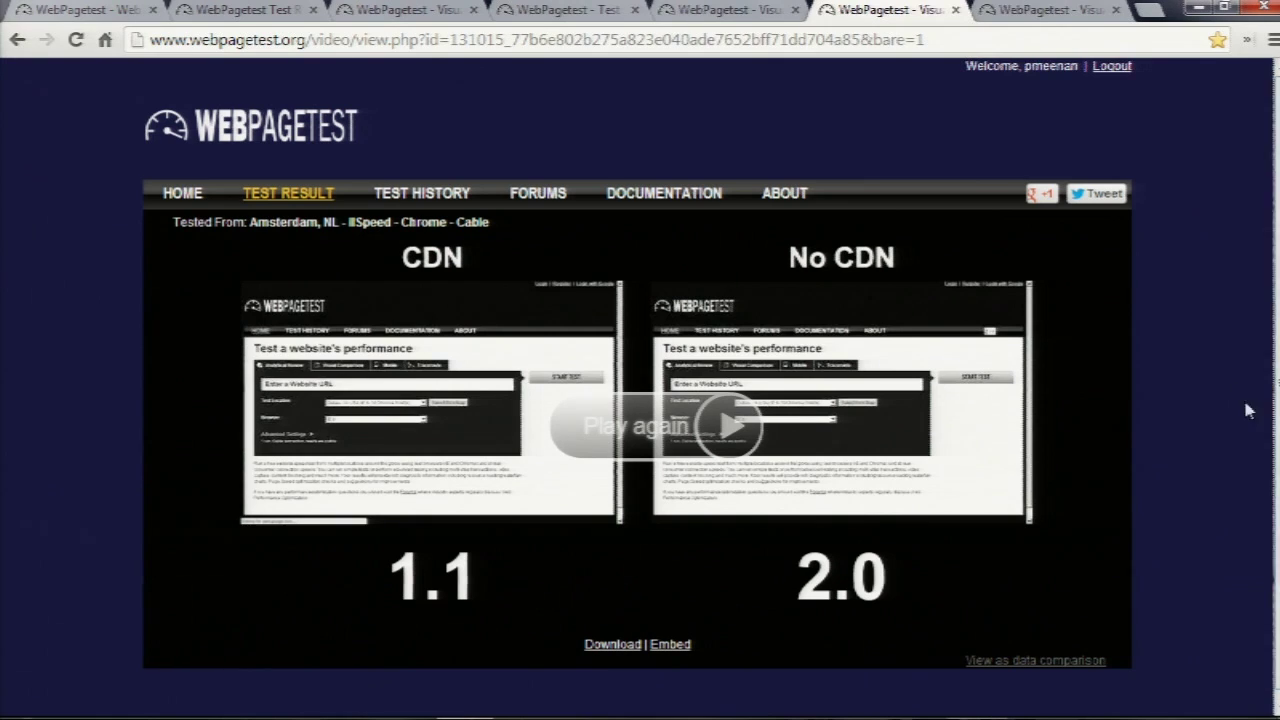
{"action": "mouse_move", "coordinate": [1200, 373]}
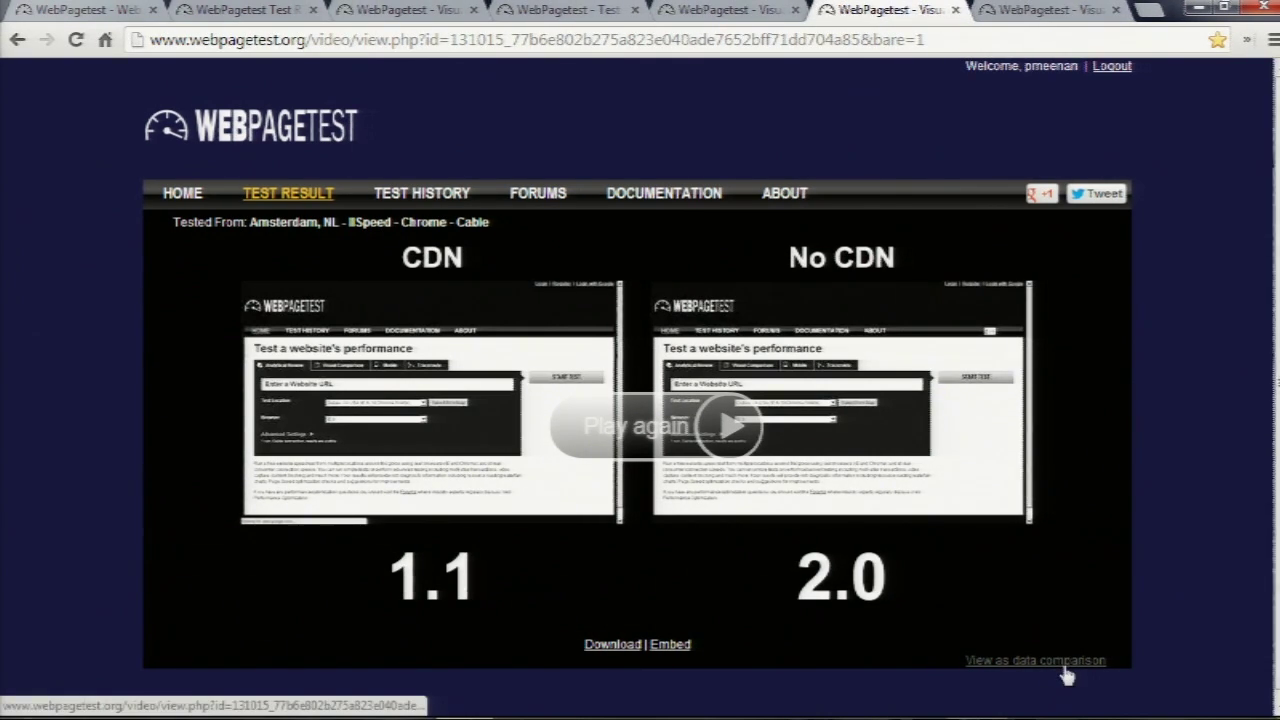
Compare load time 2.388s vs 3.121s and Speed Index 626 vs 870, then view the CDN test.
{"action": "left_click", "coordinate": [735, 425]}
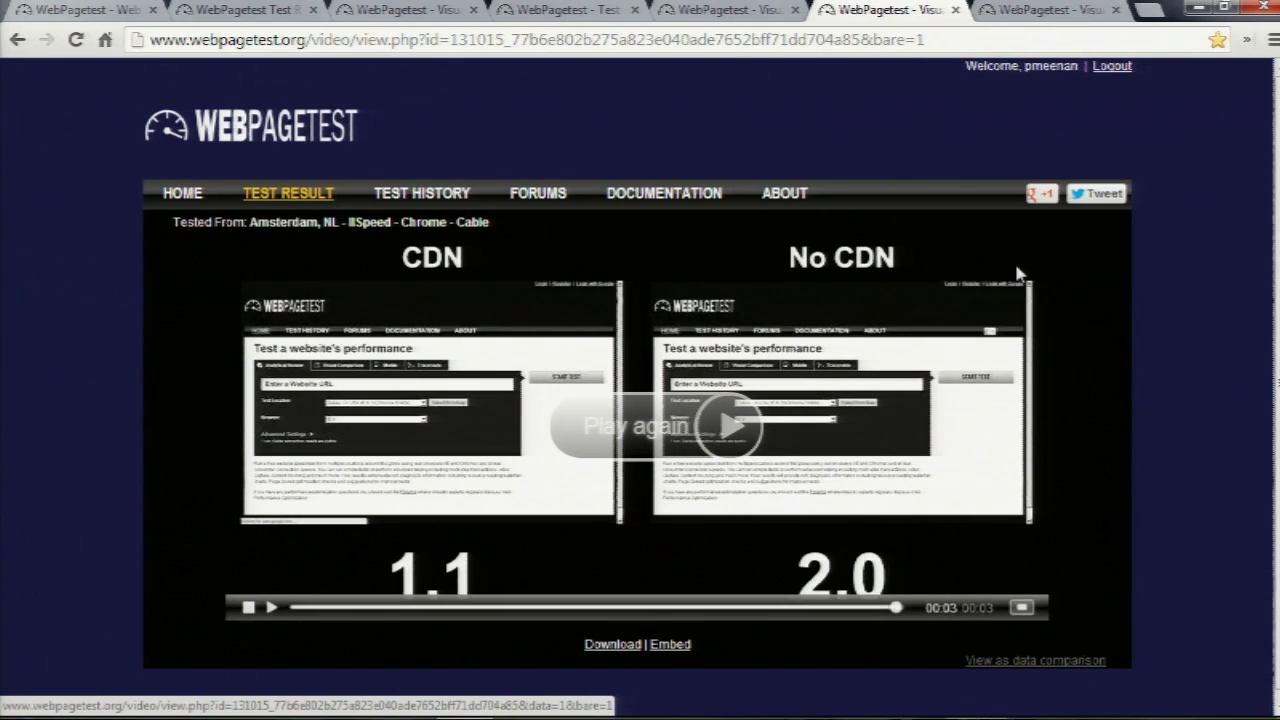
{"action": "left_click", "coordinate": [1035, 660]}
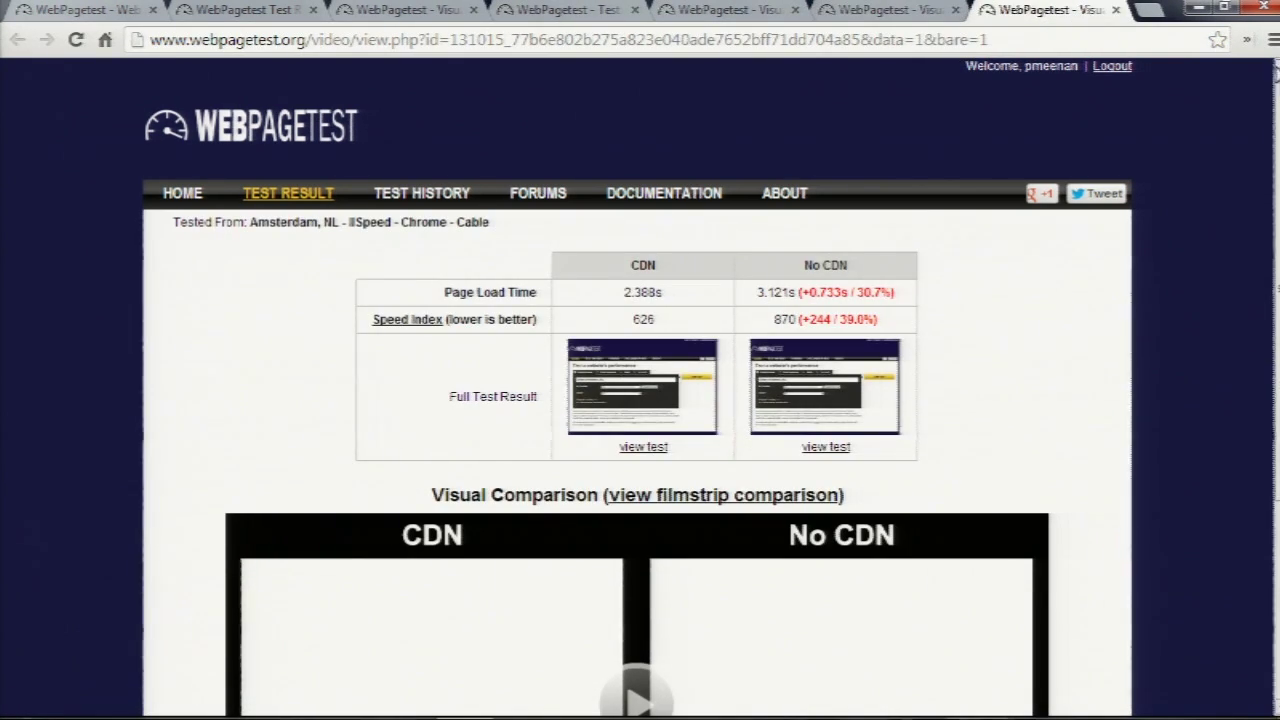
{"action": "scroll", "scroll_direction": "down", "scroll_amount": 3}
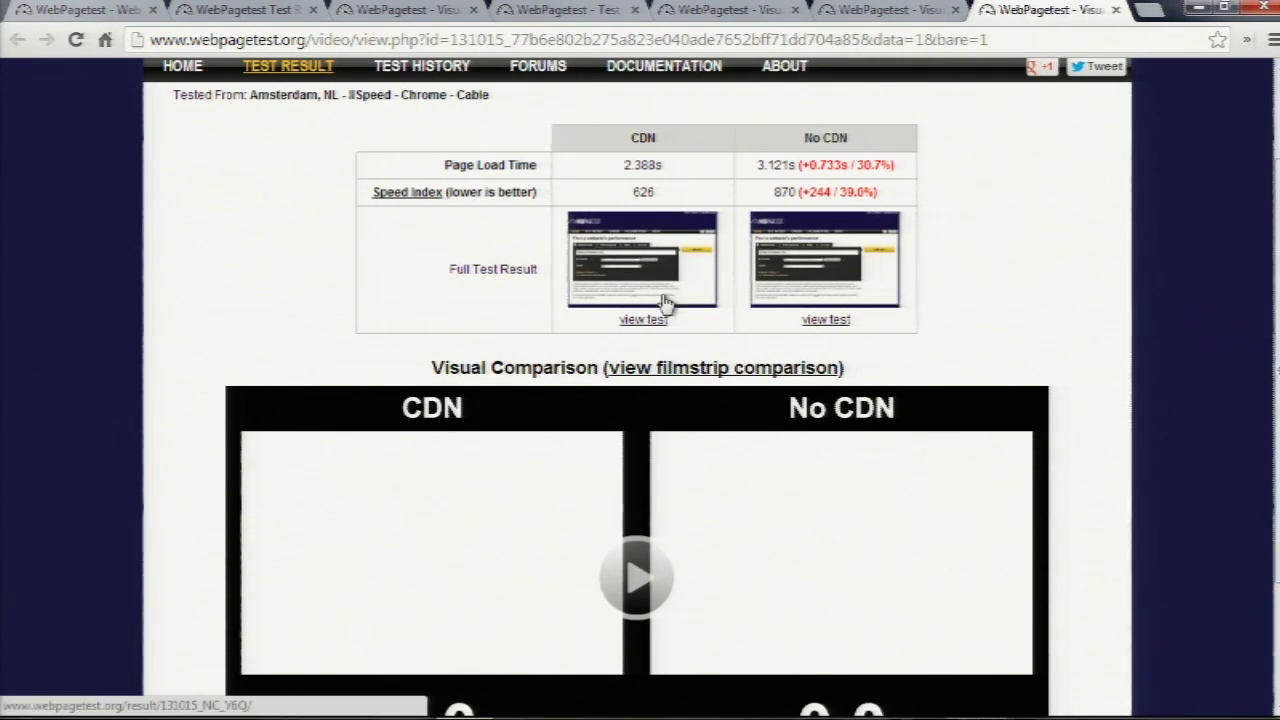
{"action": "left_click", "coordinate": [643, 319]}
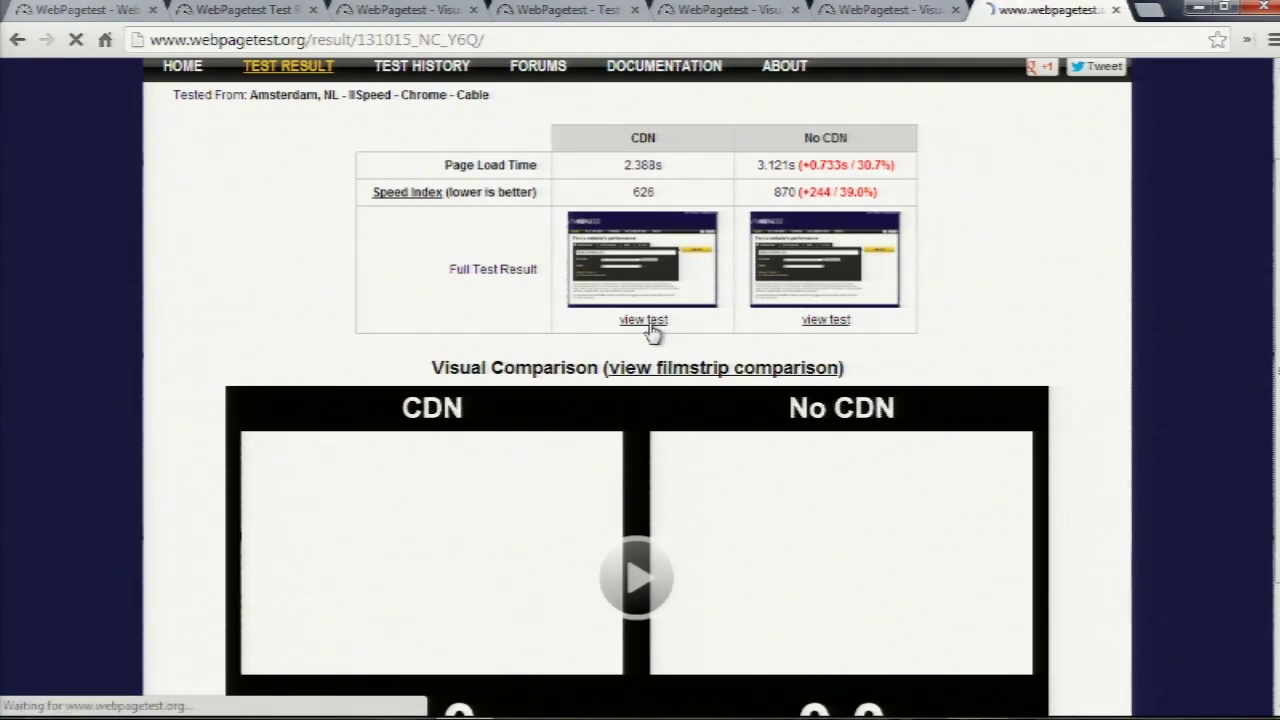